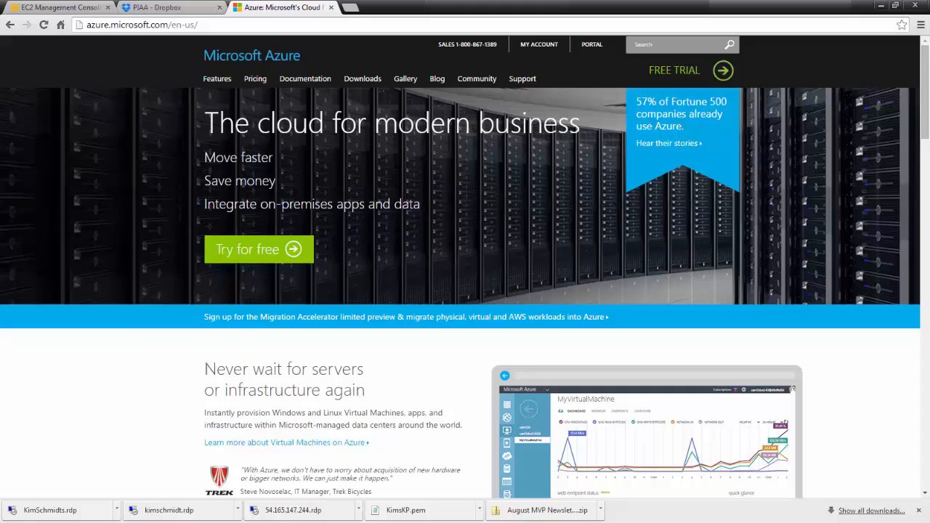
pyautogui.moveTo(284, 162)
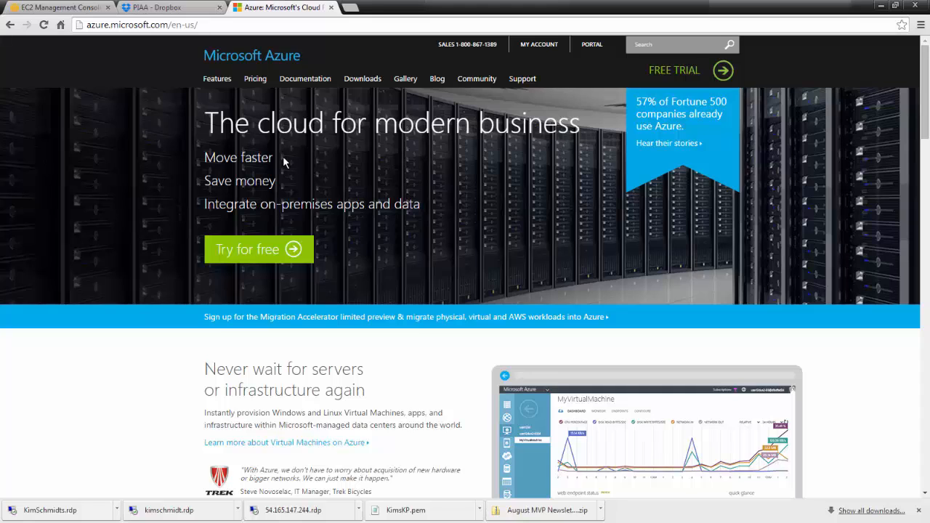
pyautogui.moveTo(288, 182)
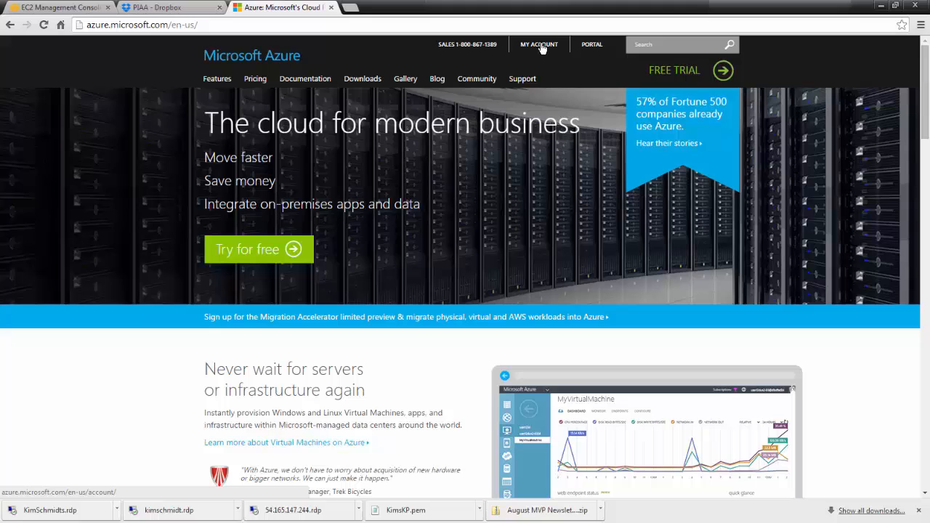
# Go from MY ACCOUNT on azure.microsoft.com into the Azure Management Portal
pyautogui.click(537, 43)
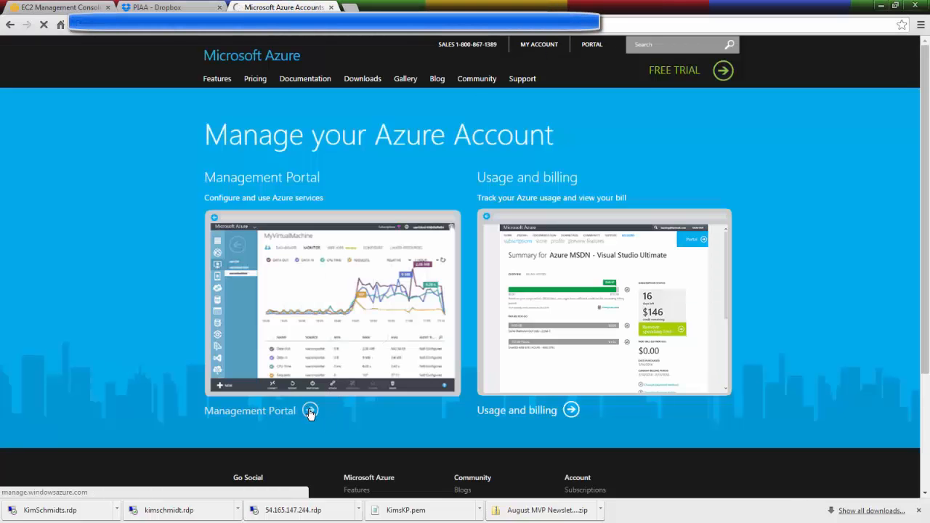
pyautogui.click(311, 409)
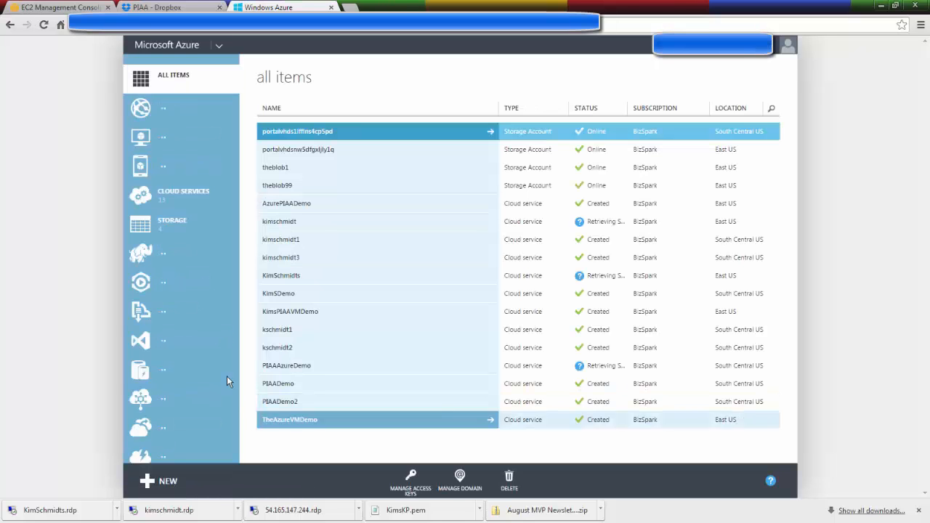
# Show the Storage section and bring up the New service menu
pyautogui.click(172, 224)
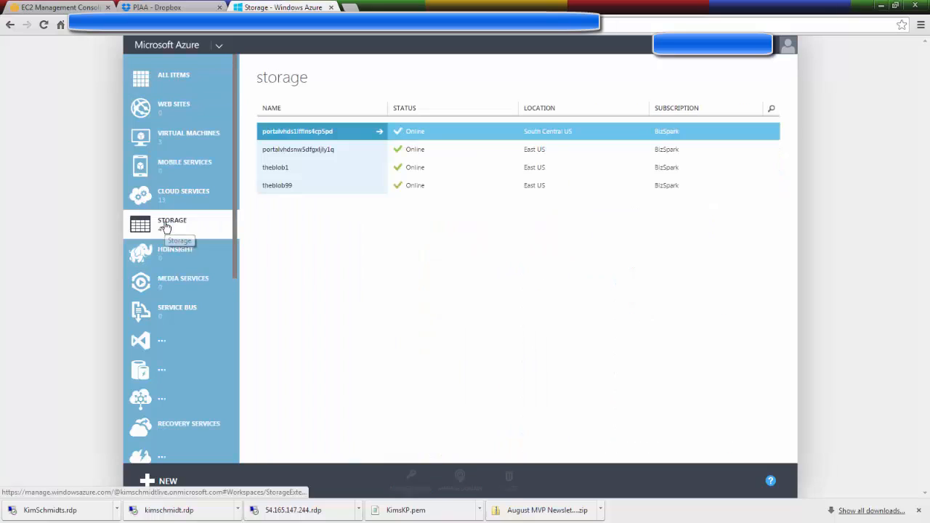
pyautogui.click(169, 479)
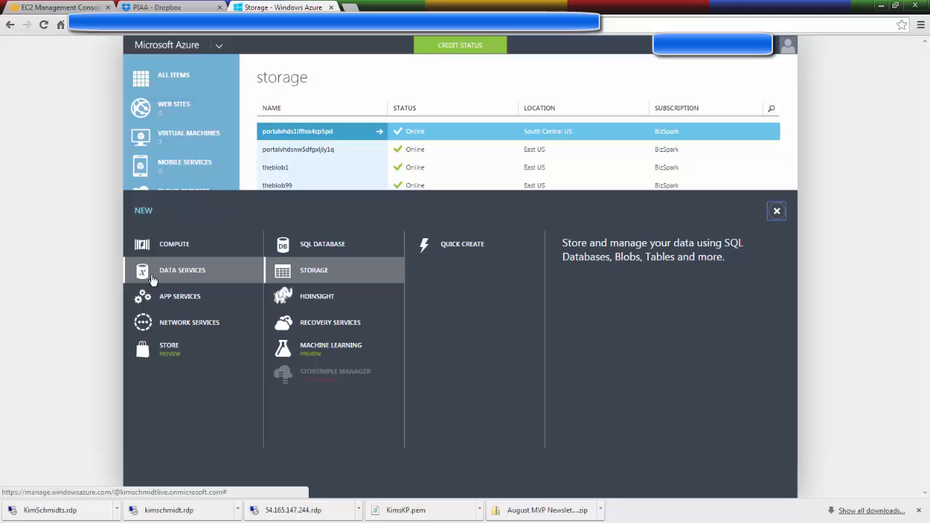
pyautogui.moveTo(356, 279)
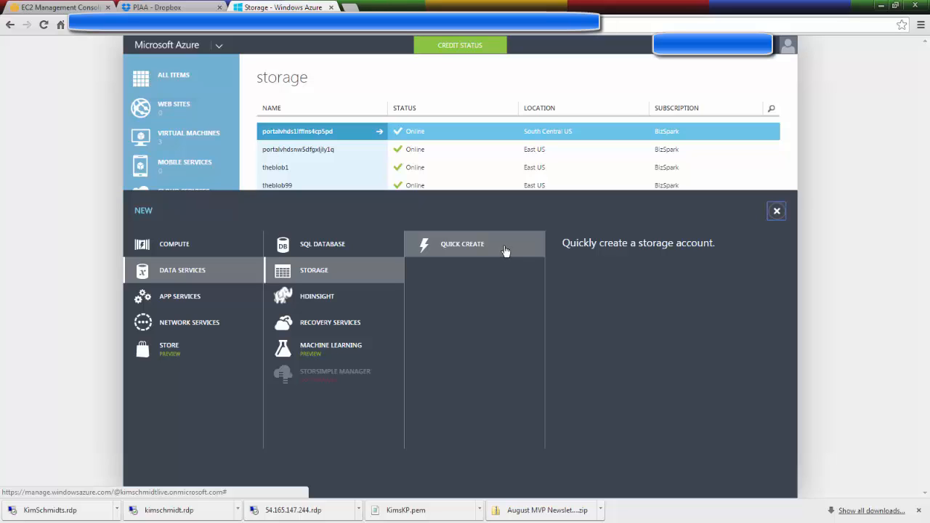
pyautogui.moveTo(506, 244)
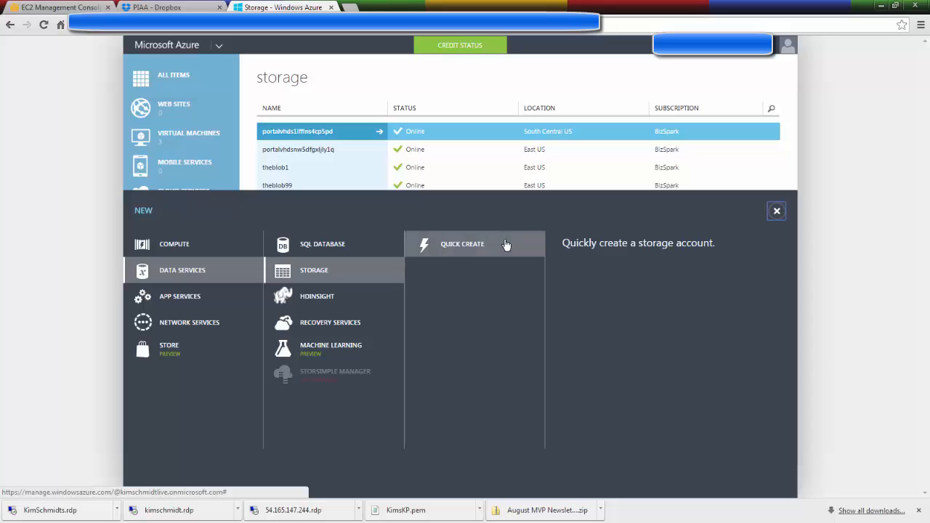
pyautogui.moveTo(494, 250)
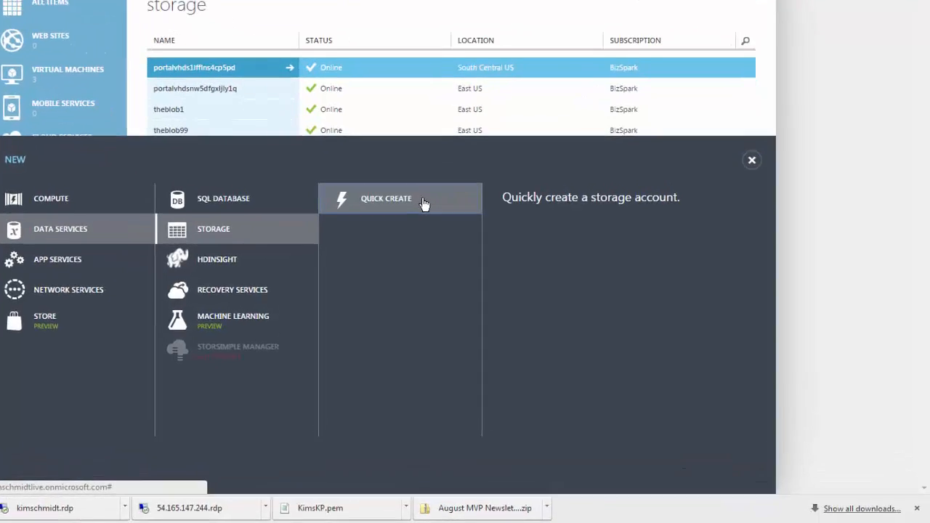
# Fill the Quick Create form with URL theblob50 and location East US
pyautogui.click(400, 197)
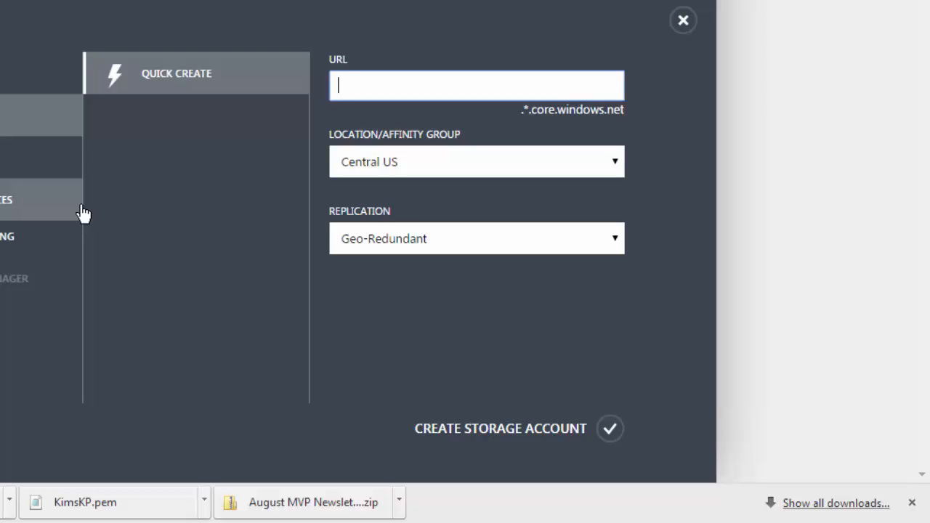
pyautogui.write('theblob')
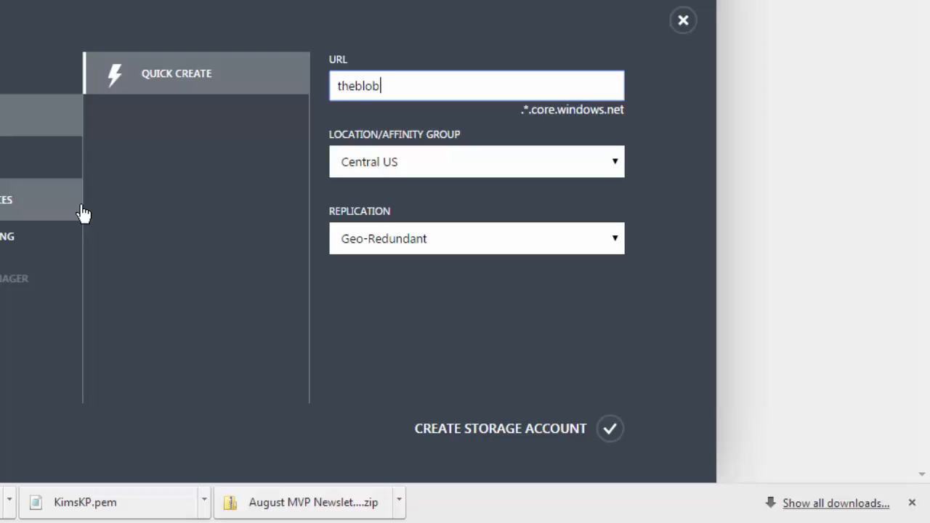
pyautogui.write('50')
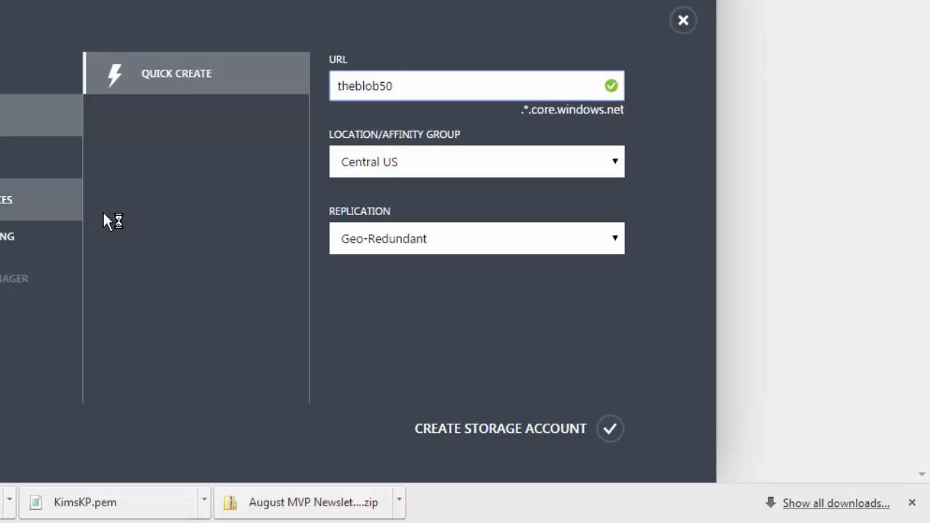
pyautogui.moveTo(523, 144)
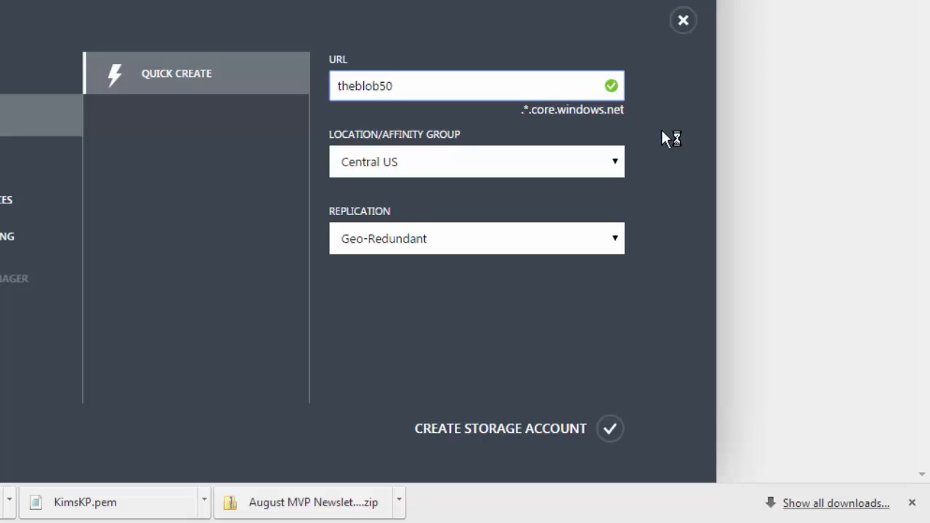
pyautogui.moveTo(378, 154)
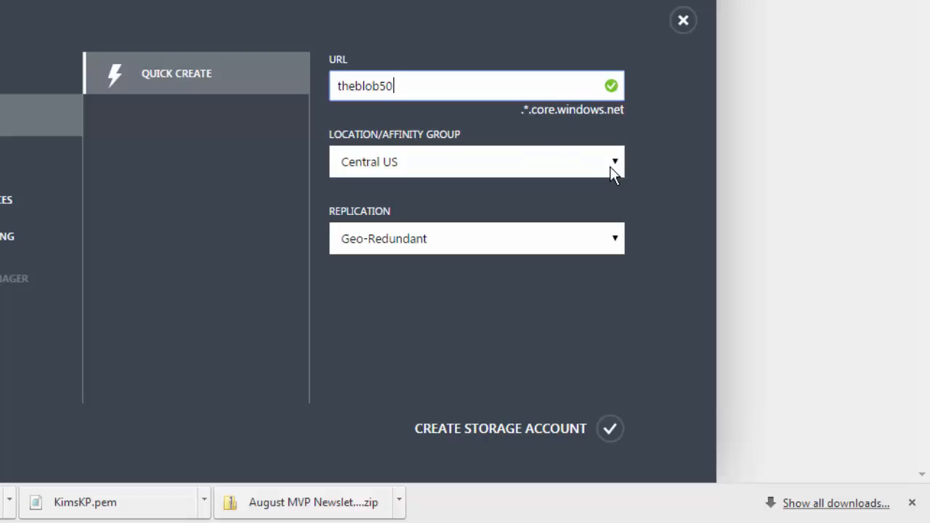
pyautogui.click(615, 161)
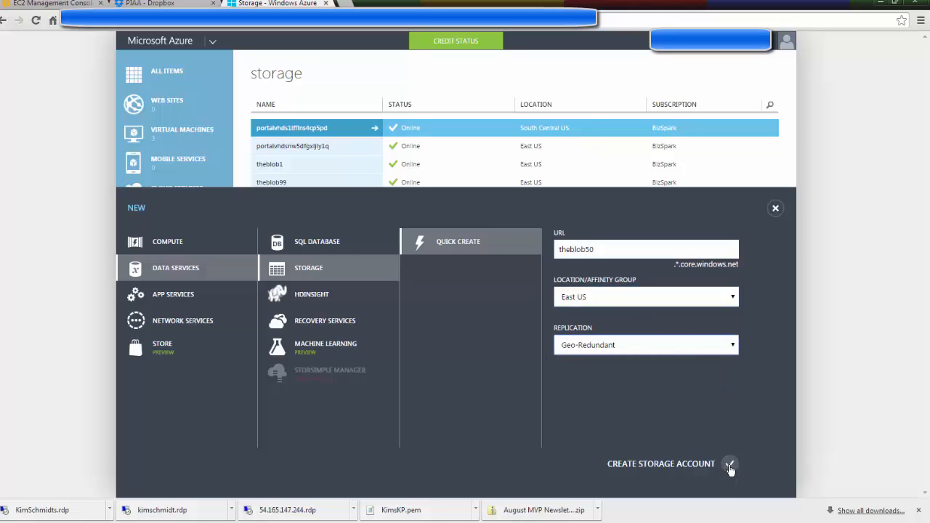
# Create the theblob50 storage account and dismiss the progress notice
pyautogui.click(730, 465)
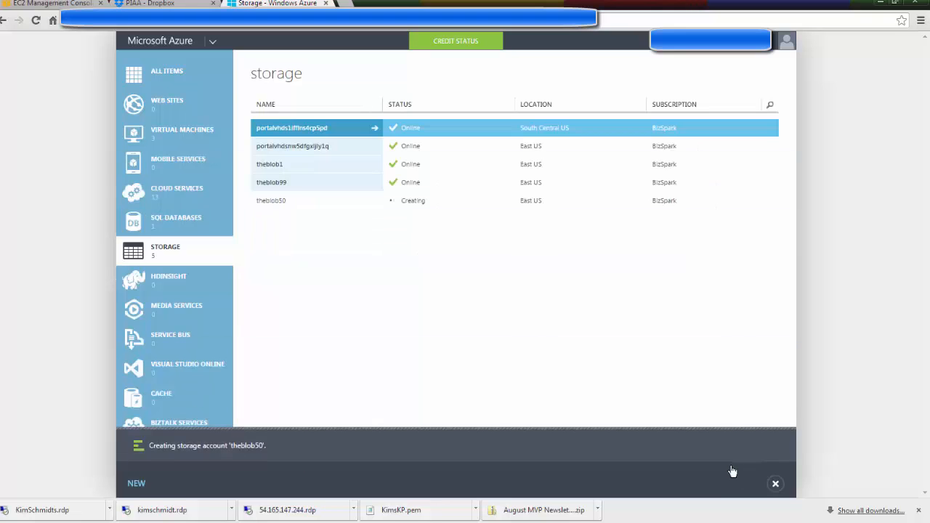
pyautogui.click(776, 483)
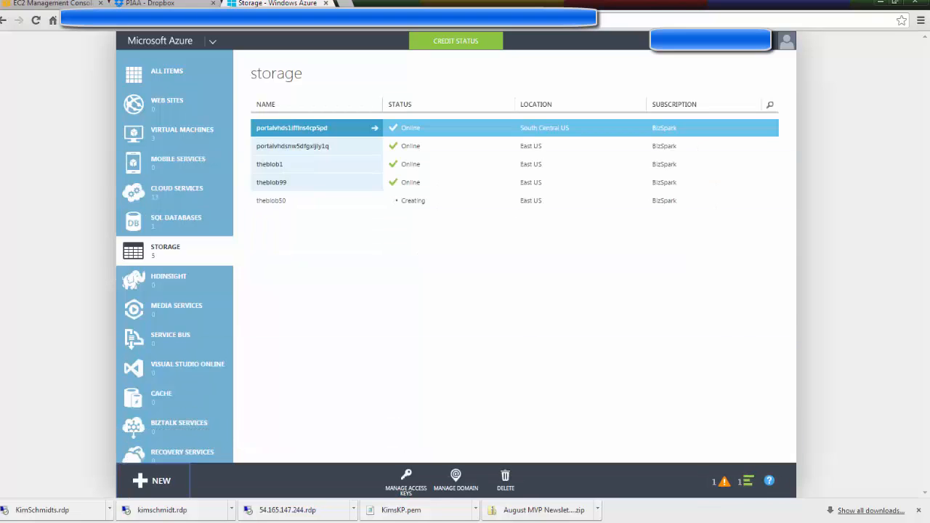
pyautogui.moveTo(341, 192)
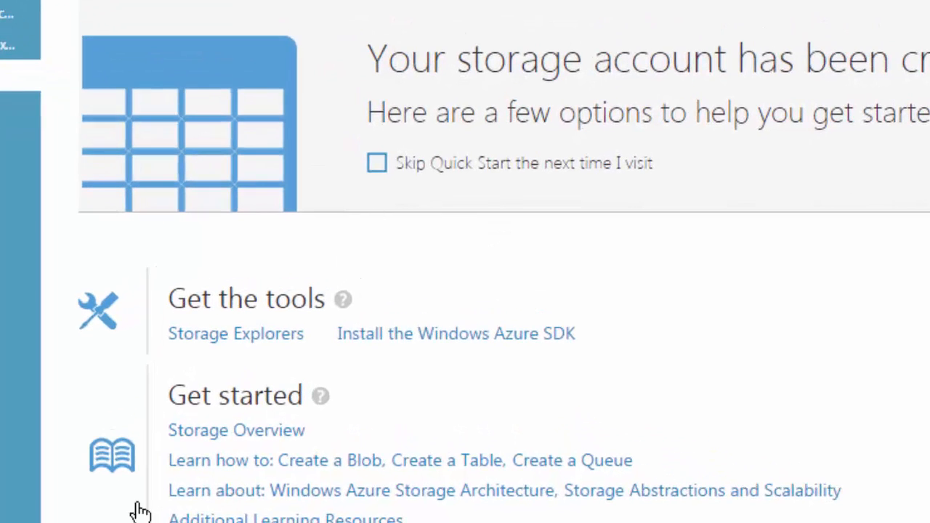
pyautogui.moveTo(139, 508)
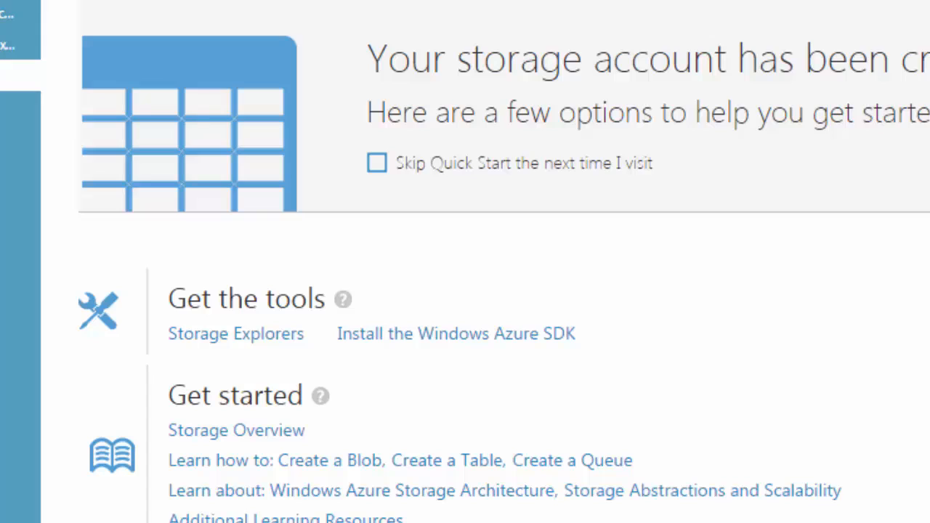
pyautogui.moveTo(288, 303)
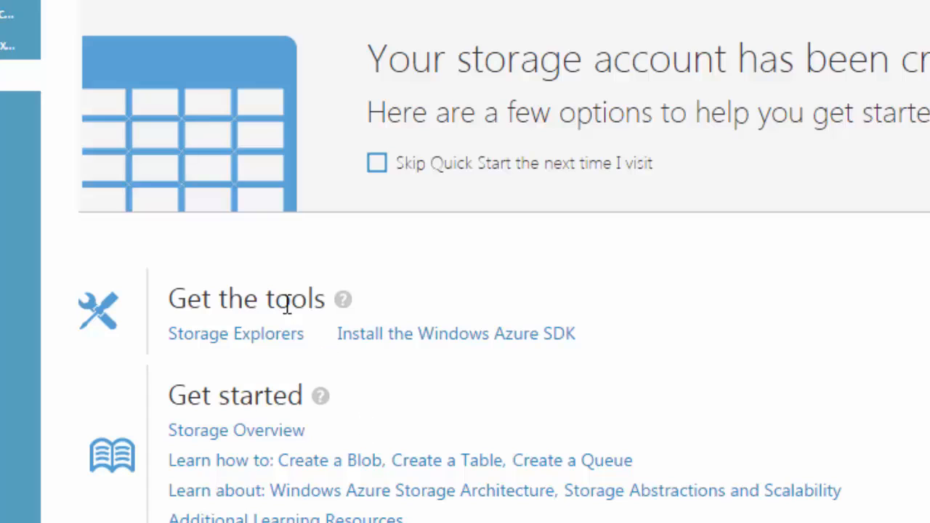
pyautogui.moveTo(236, 334)
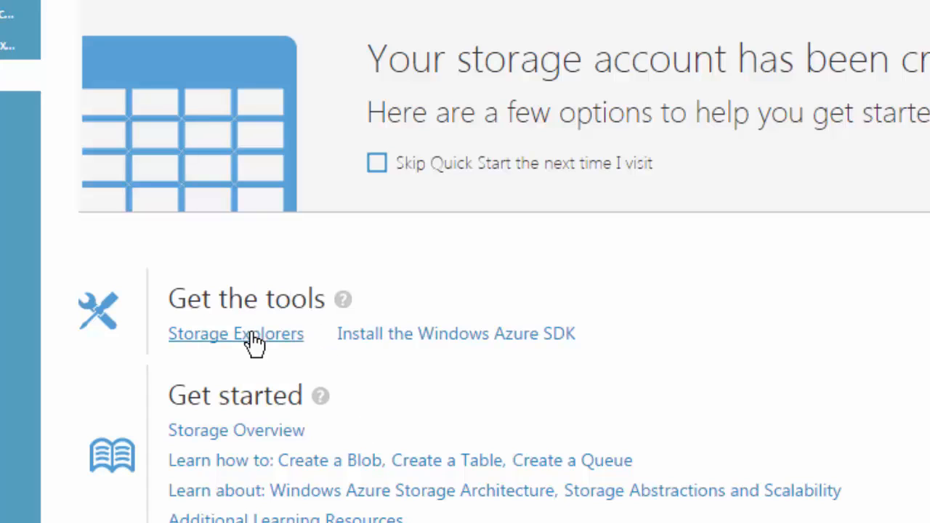
# Reach the Azure Storage Explorer CodePlex project page from the Storage Explorers list
pyautogui.click(236, 333)
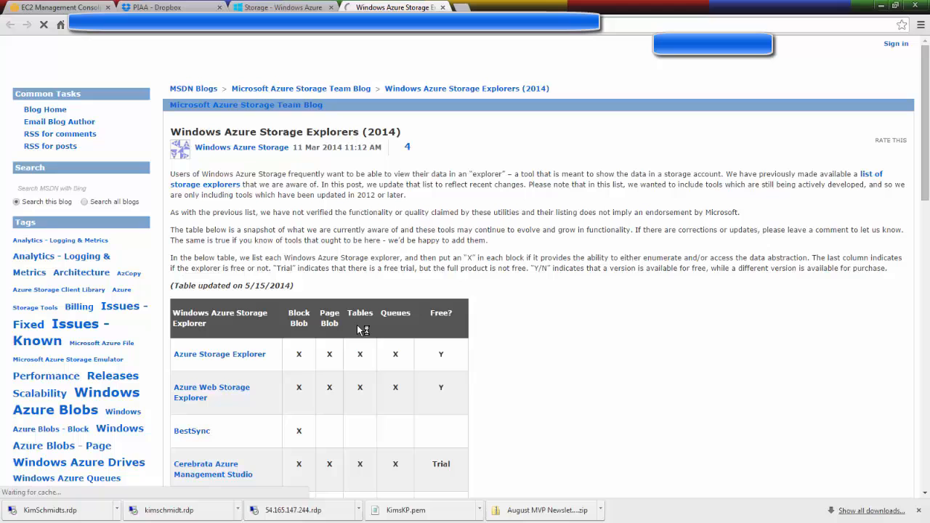
pyautogui.scroll(-3)
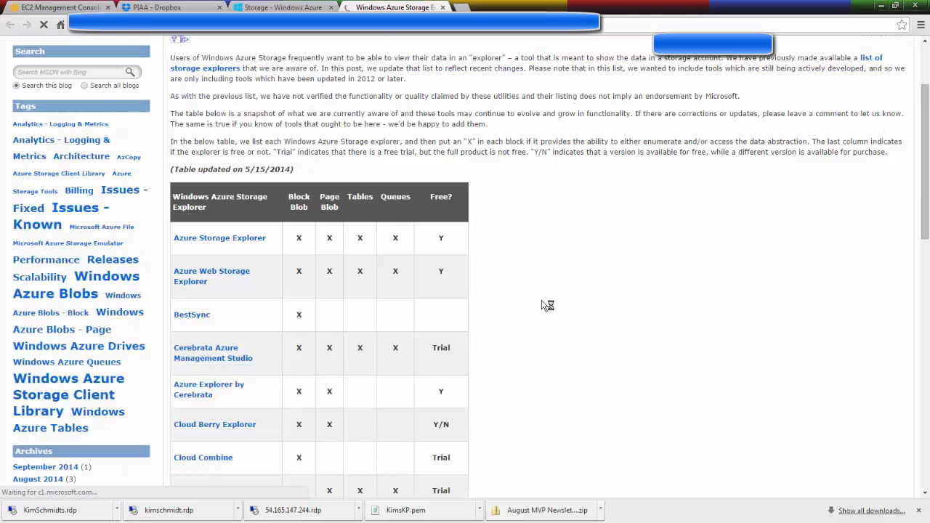
pyautogui.scroll(-3)
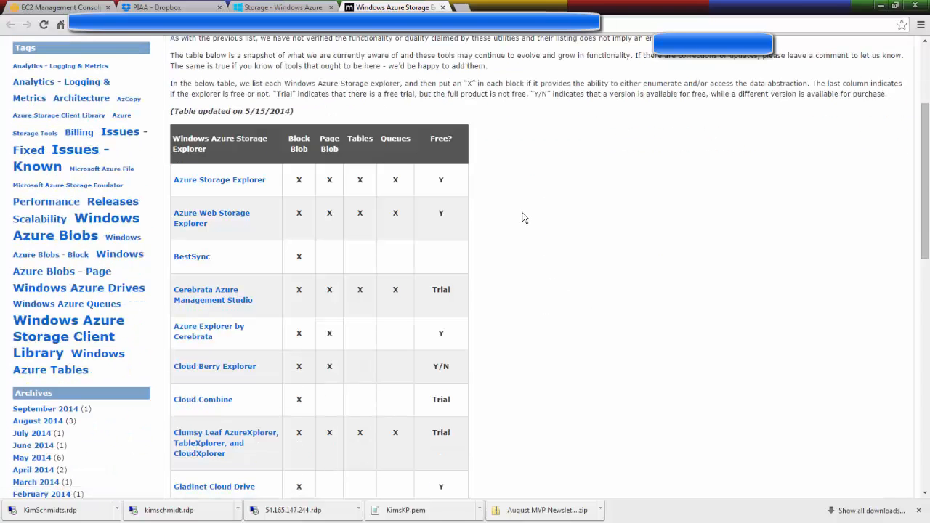
pyautogui.click(220, 180)
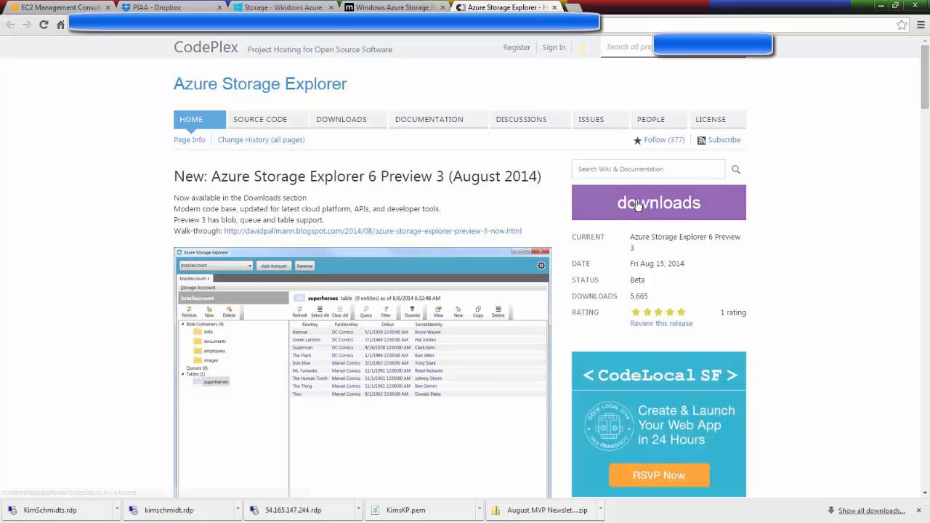
pyautogui.moveTo(640, 206)
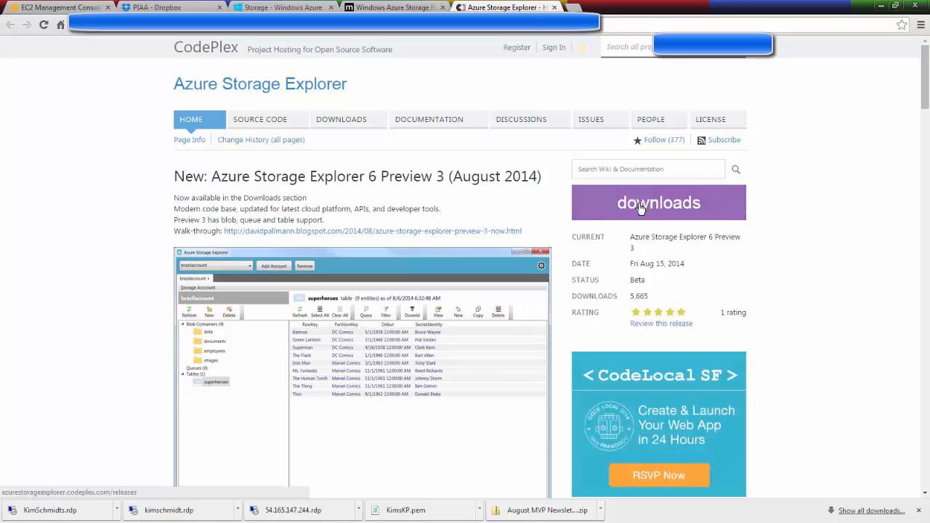
pyautogui.moveTo(468, 70)
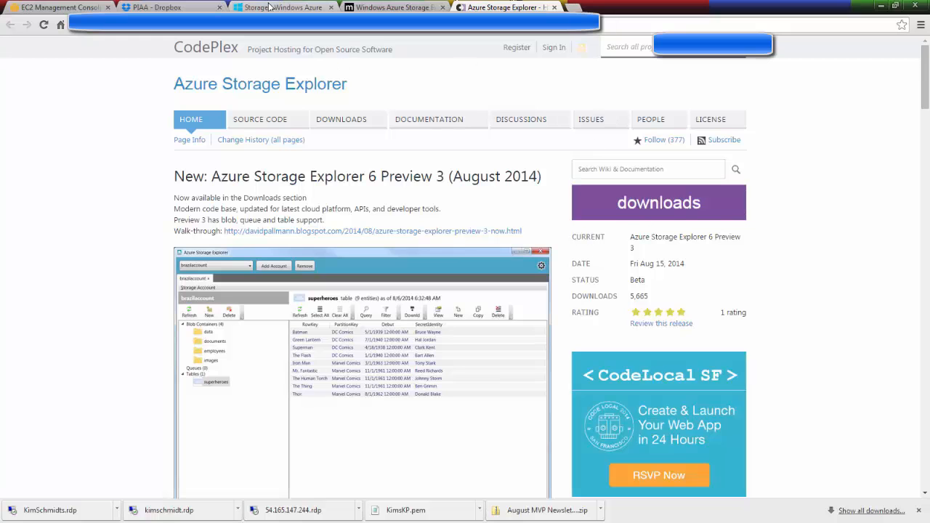
# Select theblob50 in the storage list and show its Manage Access Keys dialog
pyautogui.click(282, 8)
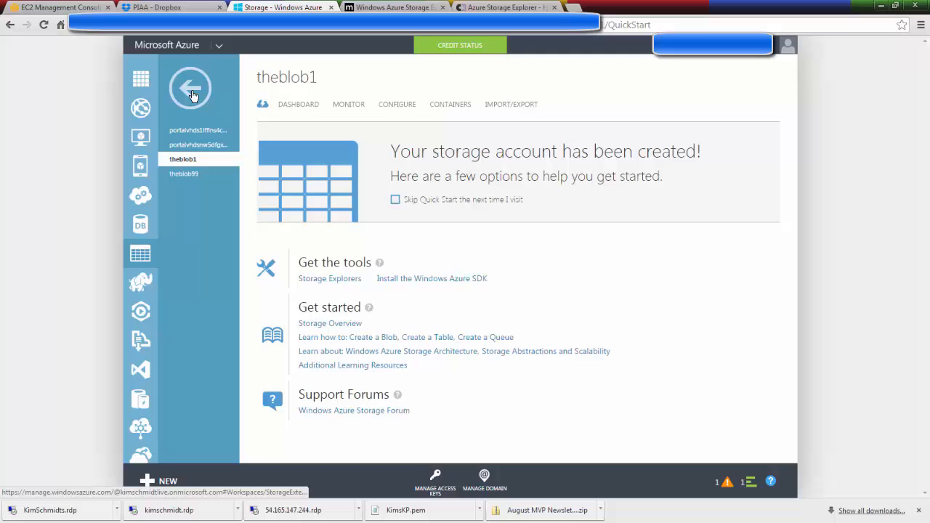
pyautogui.click(190, 87)
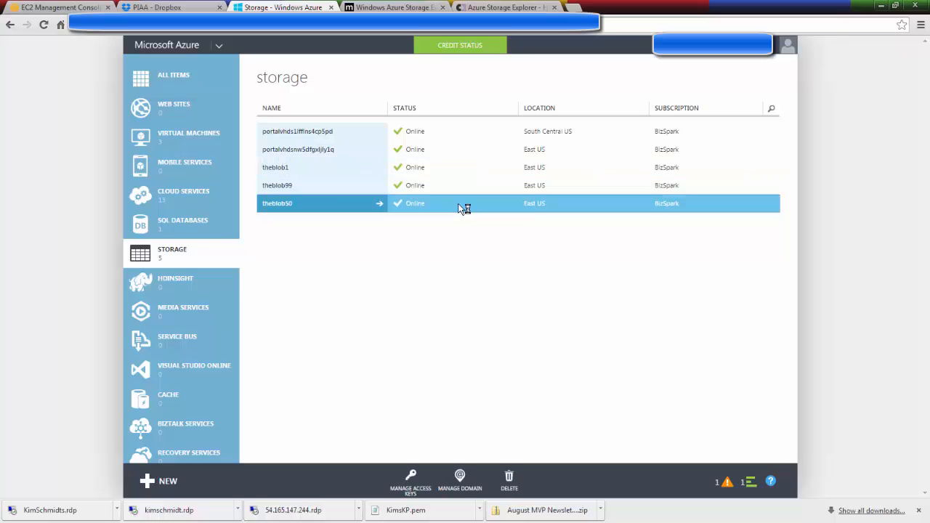
pyautogui.moveTo(410, 481)
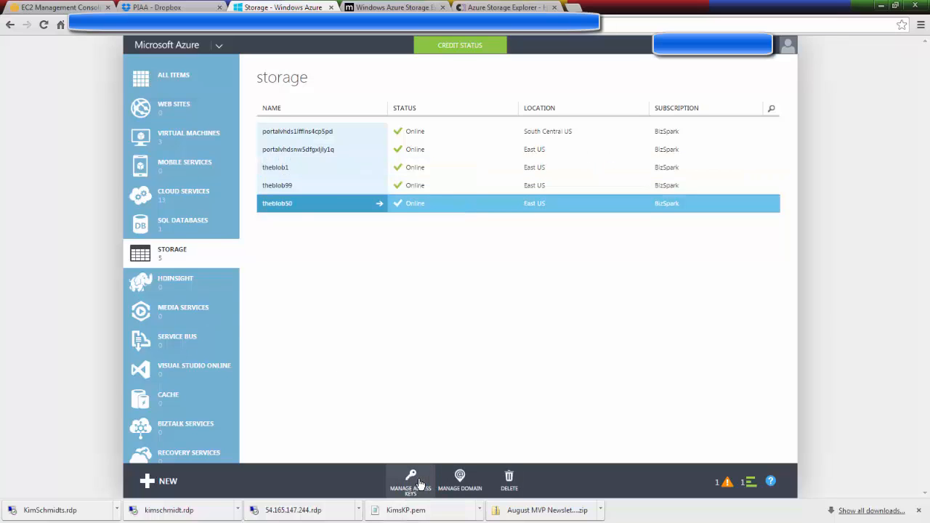
pyautogui.click(410, 479)
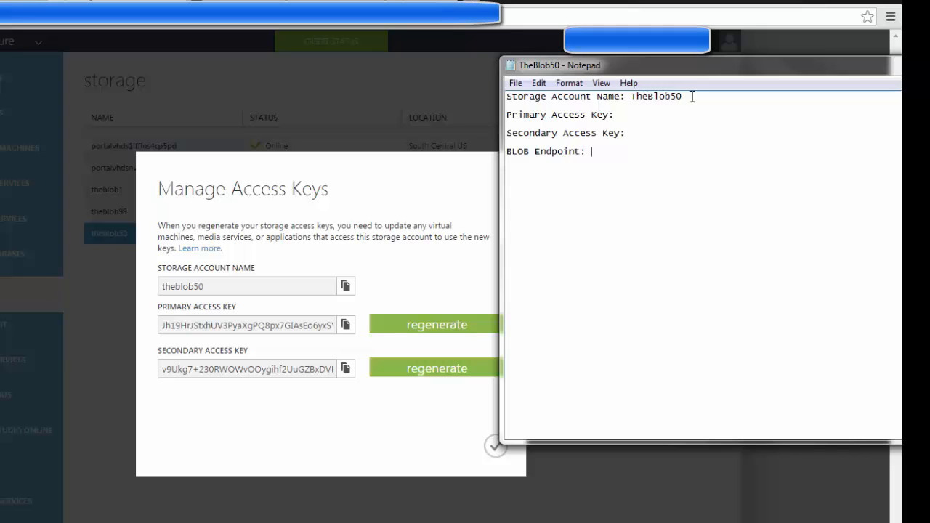
pyautogui.moveTo(349, 337)
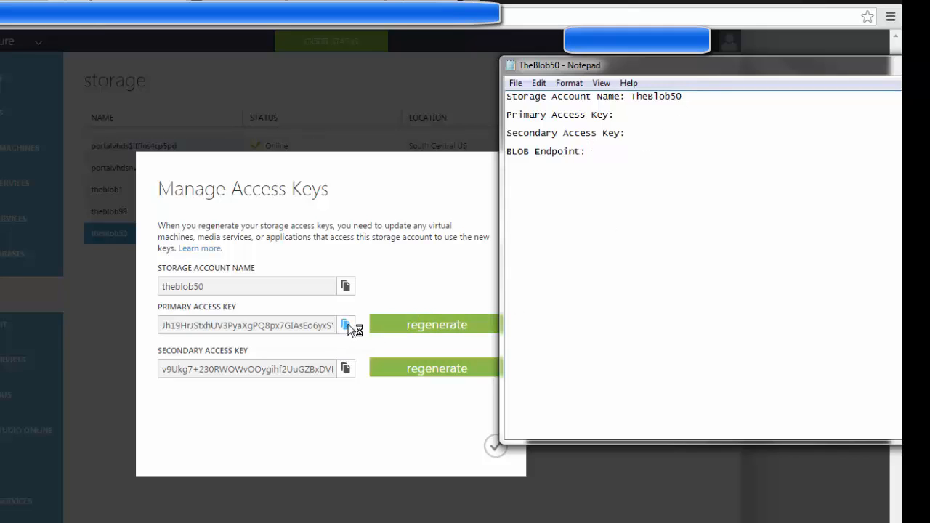
# Paste theblob50's primary and secondary access keys into the Notepad note
pyautogui.click(346, 324)
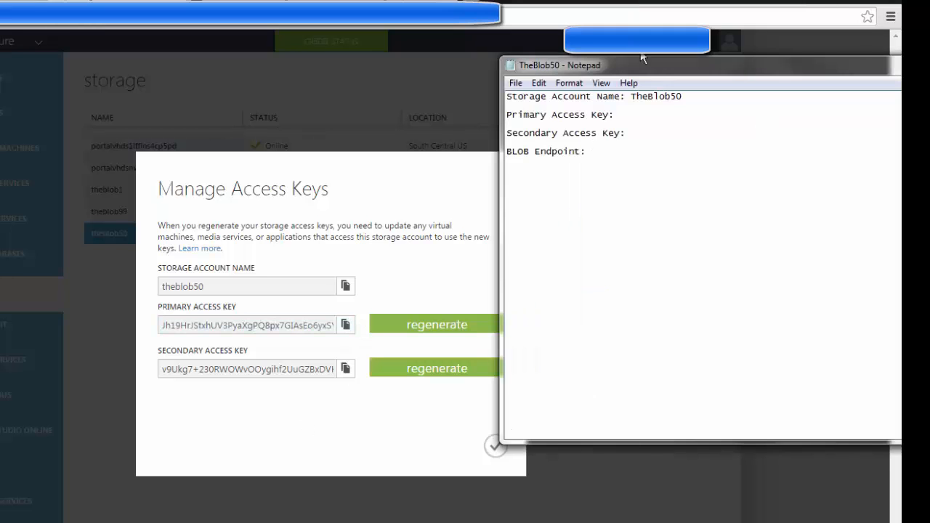
pyautogui.click(618, 113)
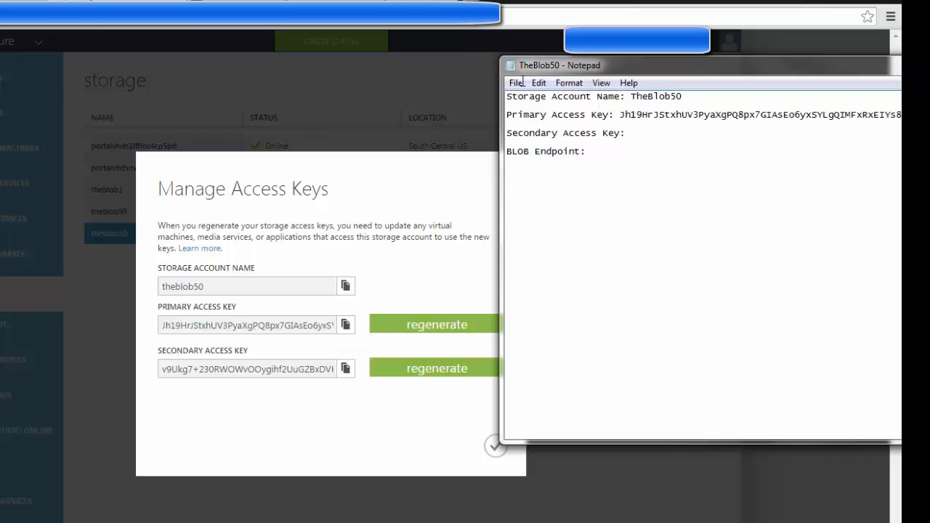
pyautogui.click(346, 369)
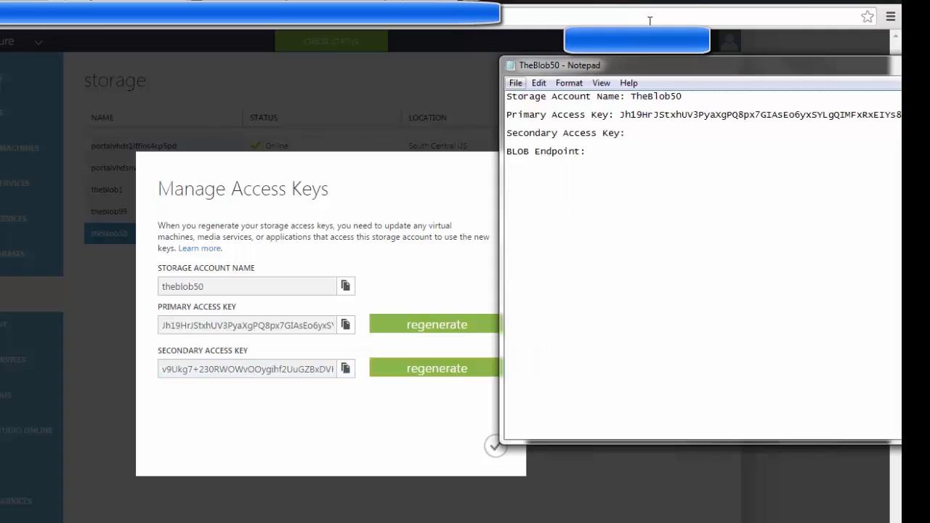
pyautogui.click(631, 133)
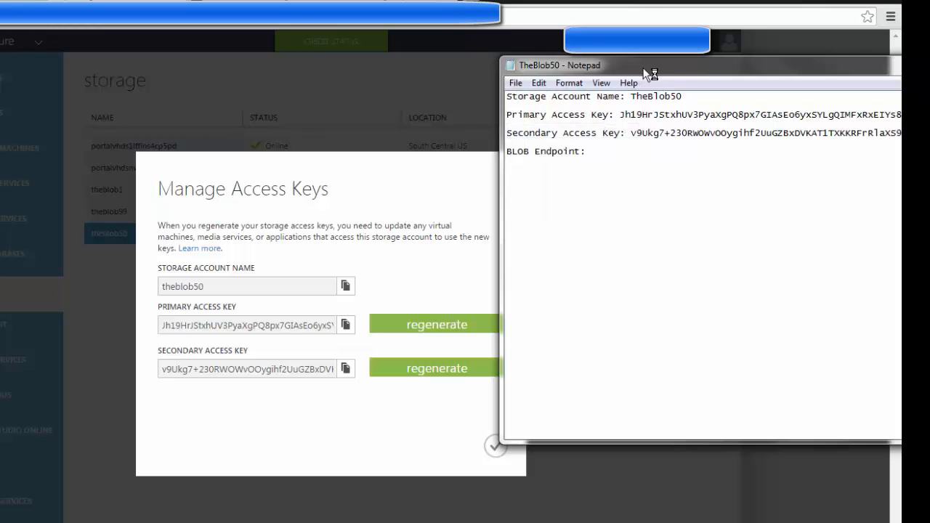
pyautogui.click(704, 78)
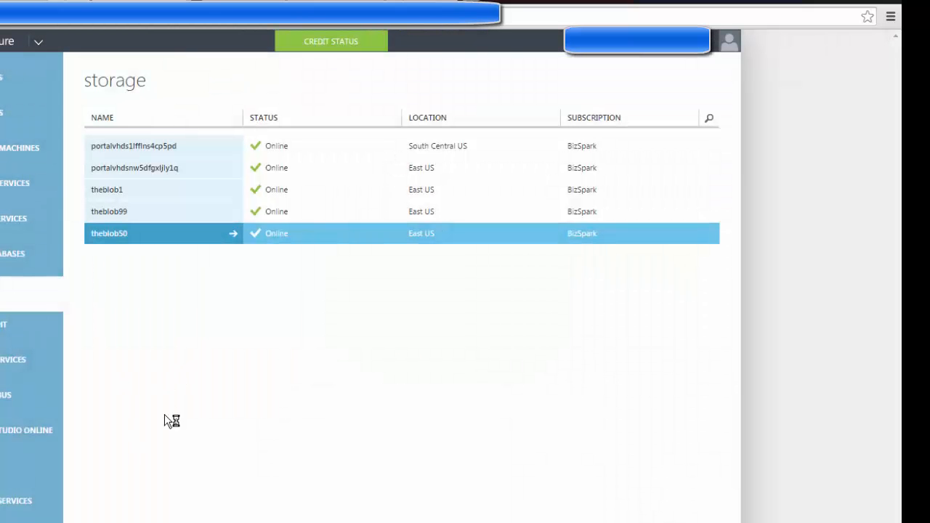
pyautogui.moveTo(185, 233)
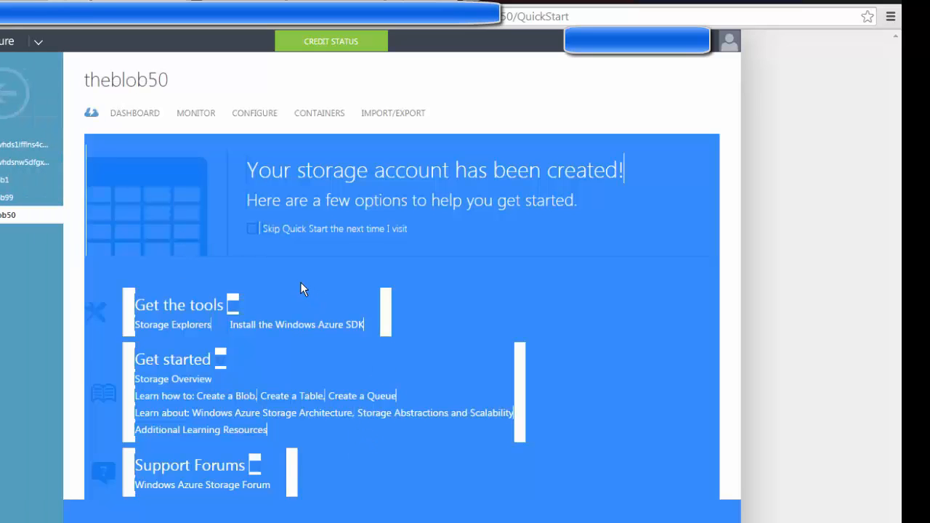
pyautogui.click(133, 114)
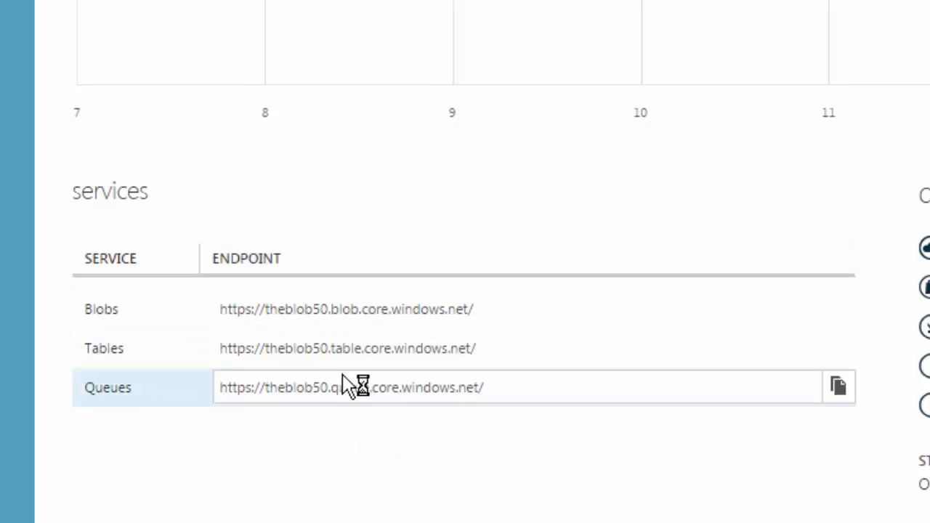
pyautogui.click(102, 308)
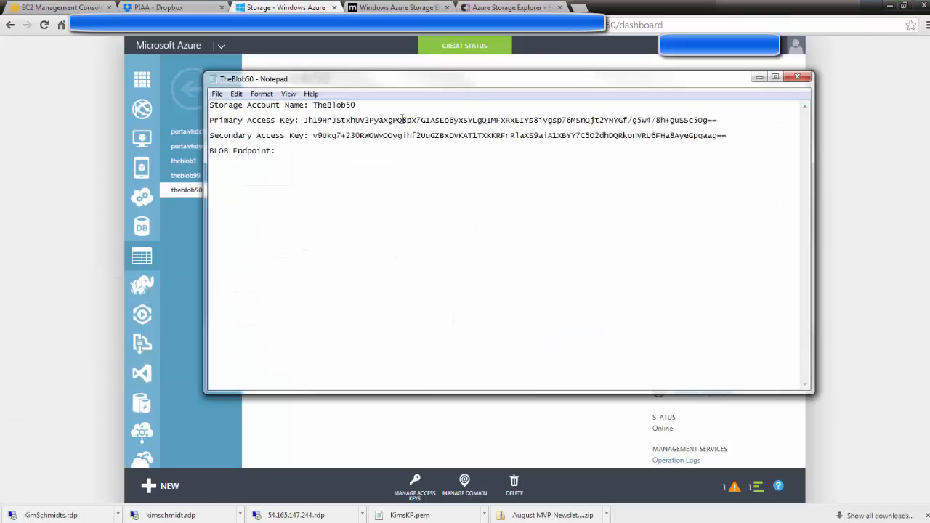
pyautogui.write('https://theblob50.blob.core.windows.net/')
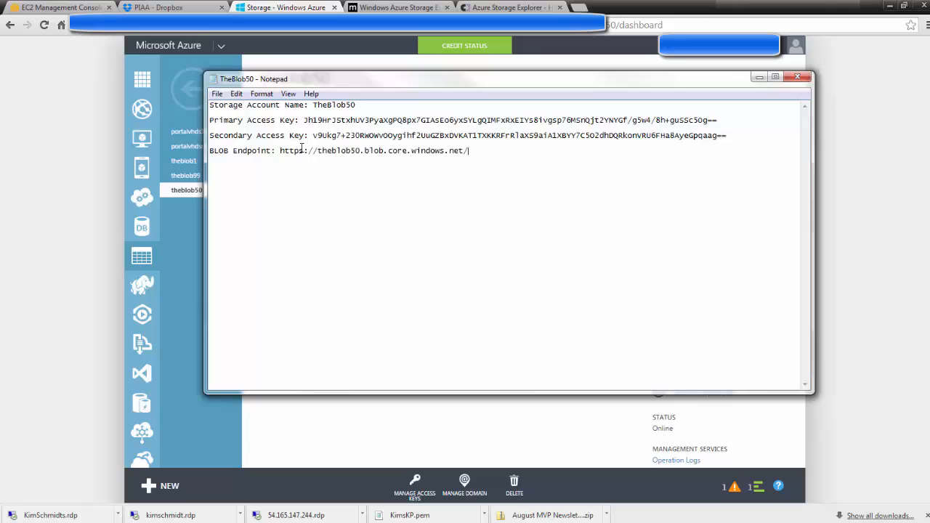
pyautogui.click(216, 93)
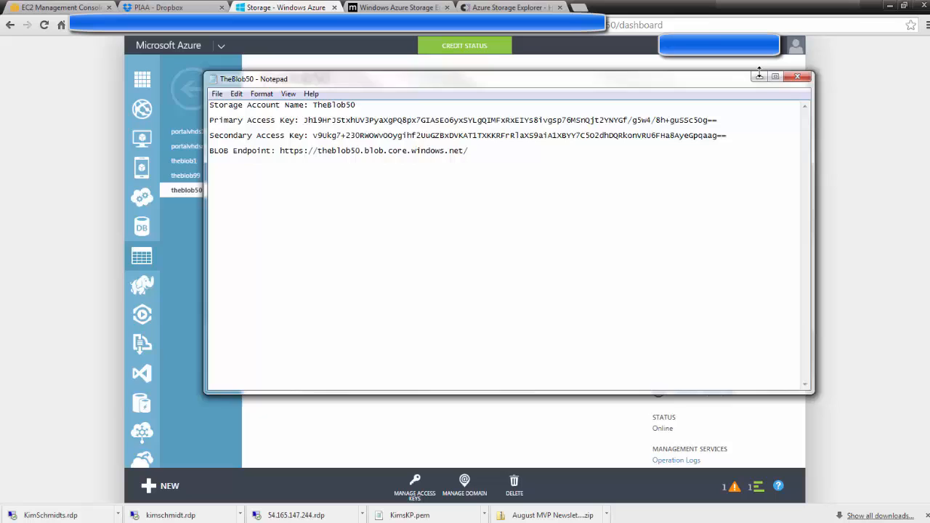
pyautogui.click(798, 76)
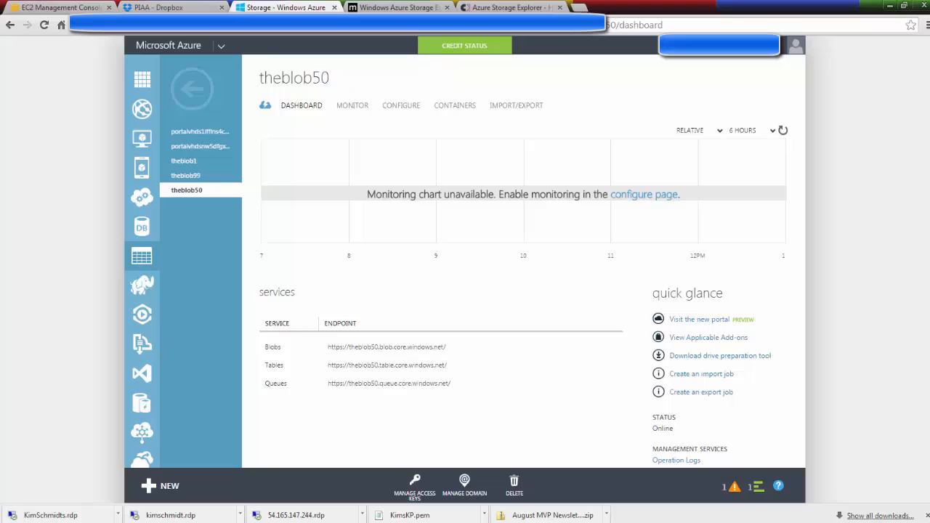
pyautogui.moveTo(453, 128)
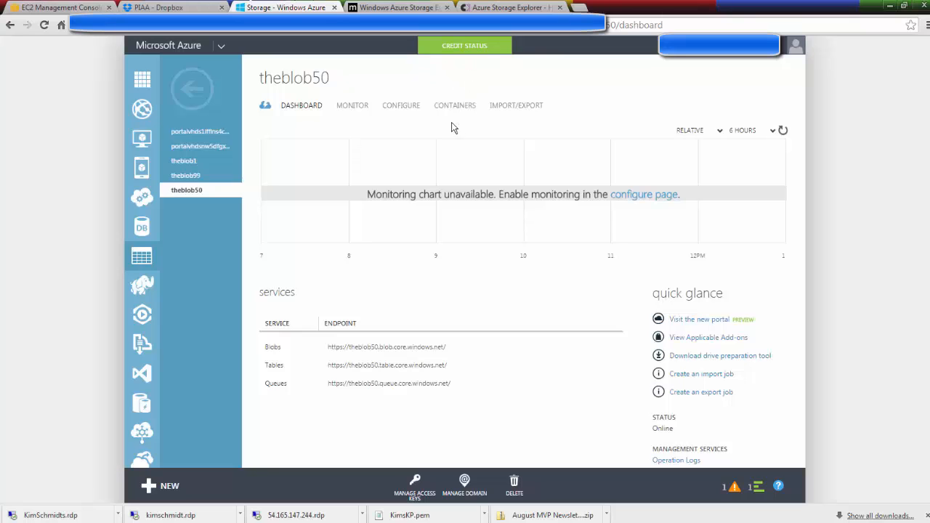
# Add container piaacontainer with Public Container access to theblob50
pyautogui.click(454, 104)
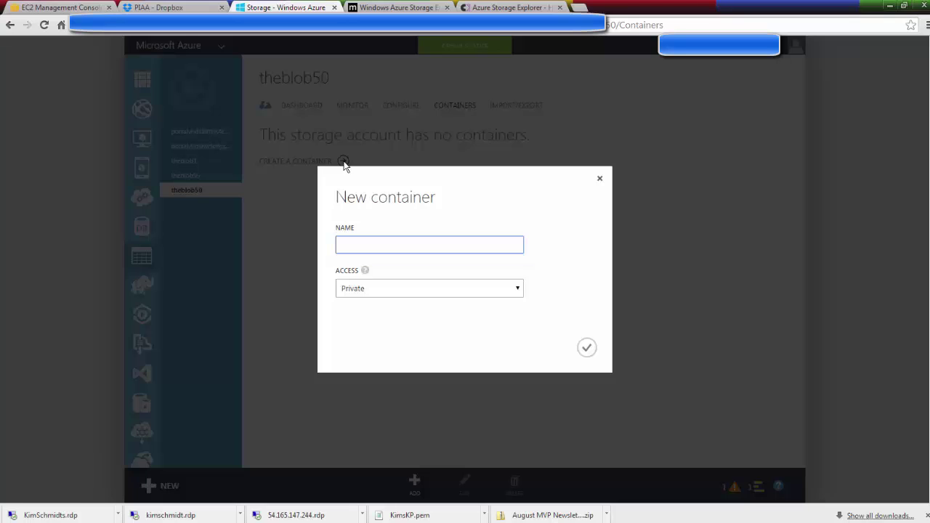
pyautogui.write('piaa')
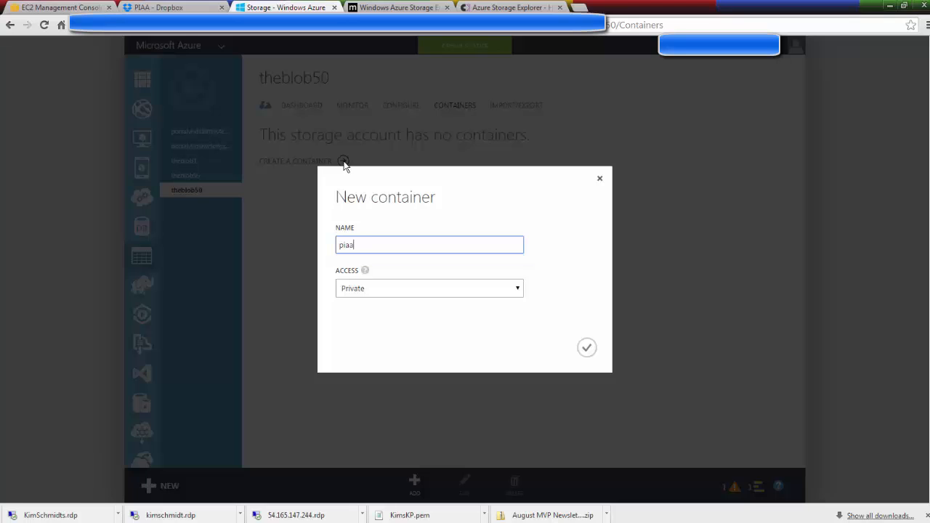
pyautogui.write('cont')
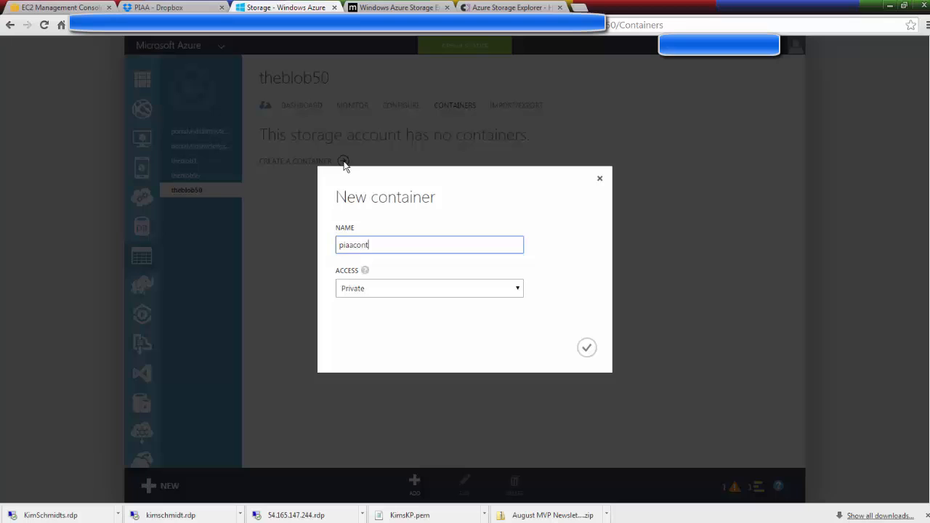
pyautogui.write('ainer')
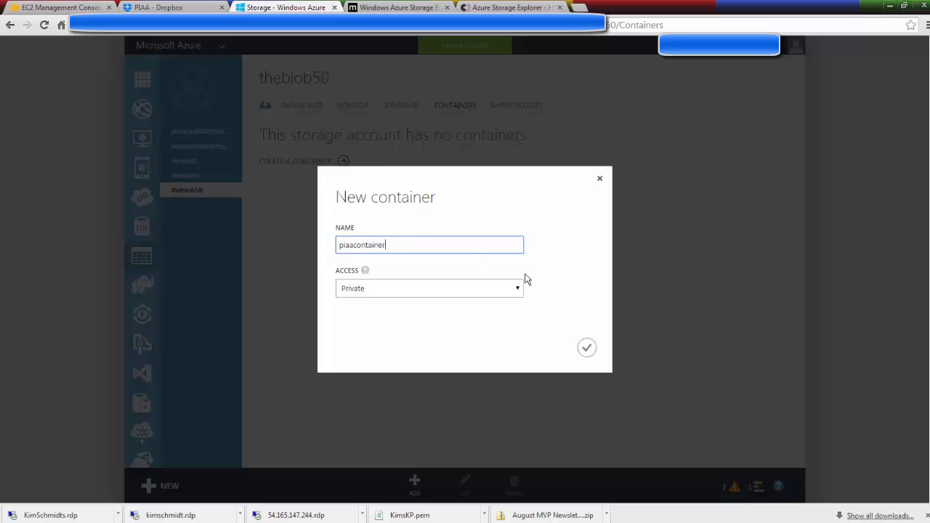
pyautogui.click(429, 288)
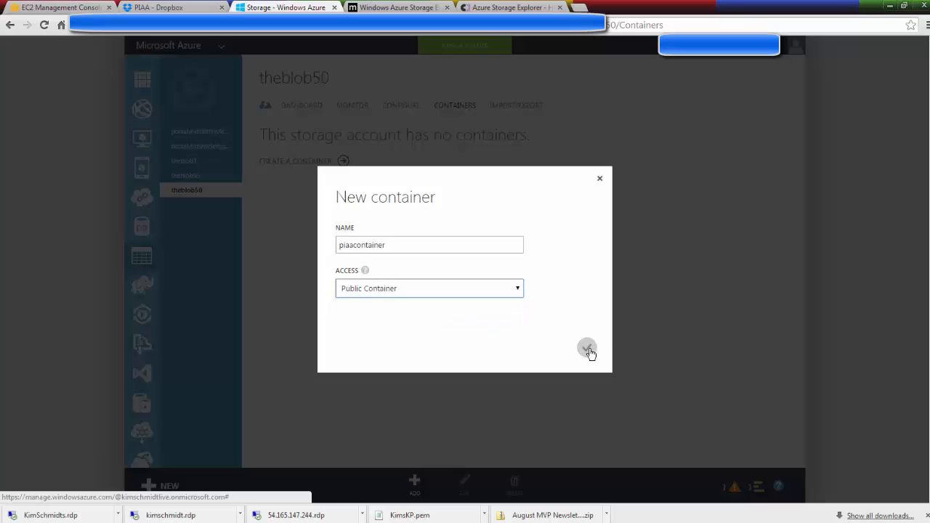
pyautogui.click(587, 348)
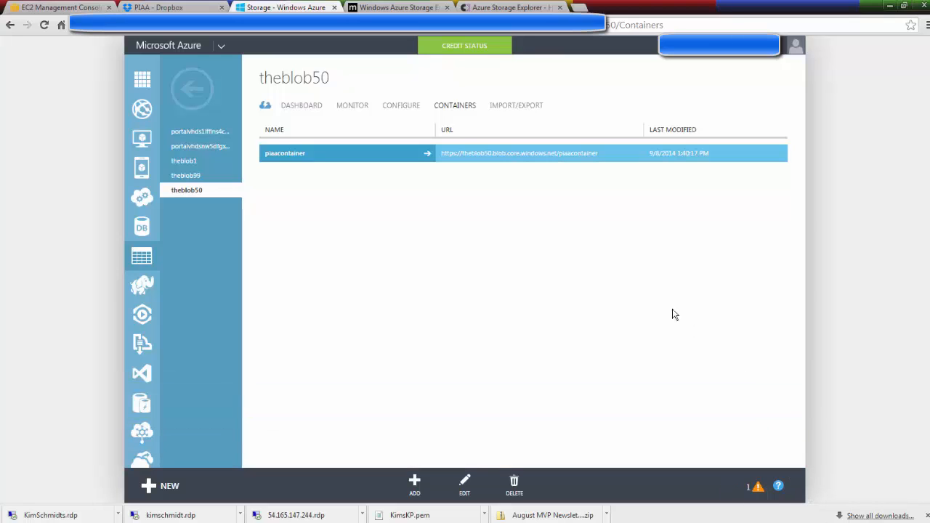
pyautogui.moveTo(326, 157)
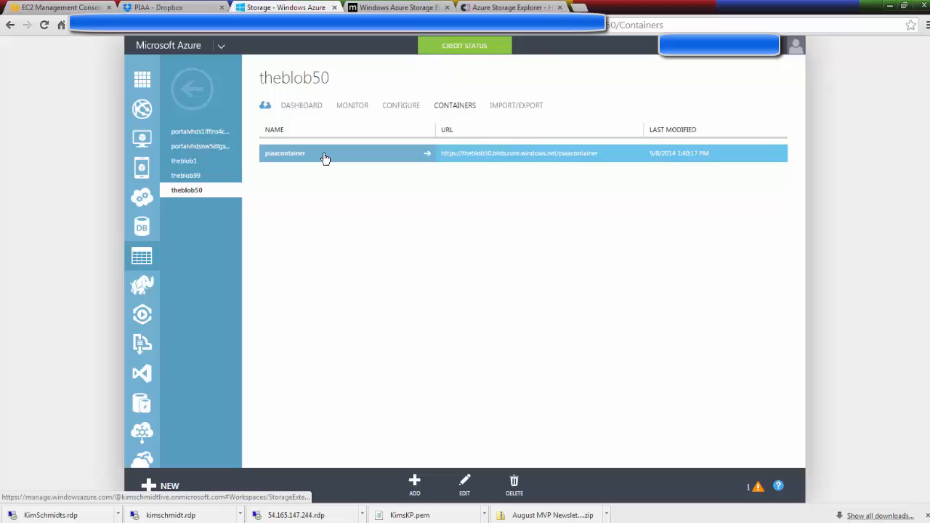
# Open piaacontainer to view its empty blob list
pyautogui.click(285, 152)
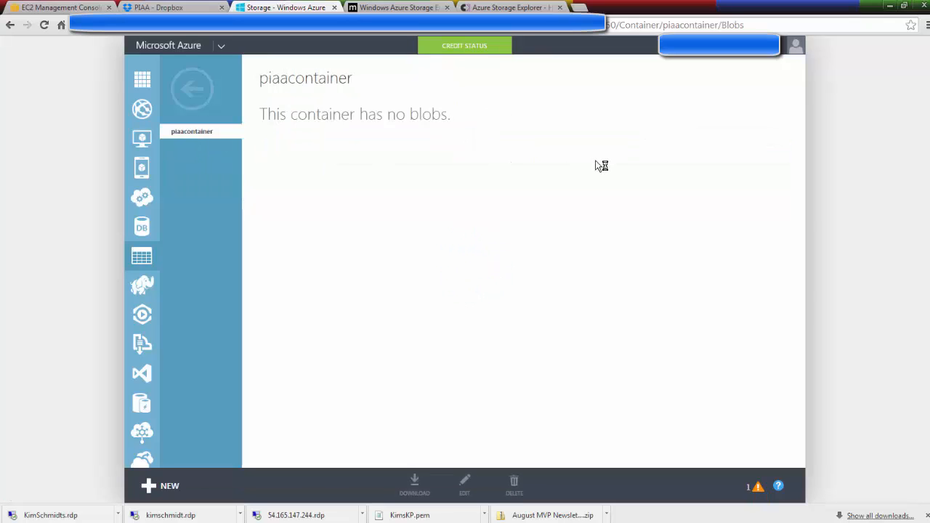
pyautogui.click(192, 89)
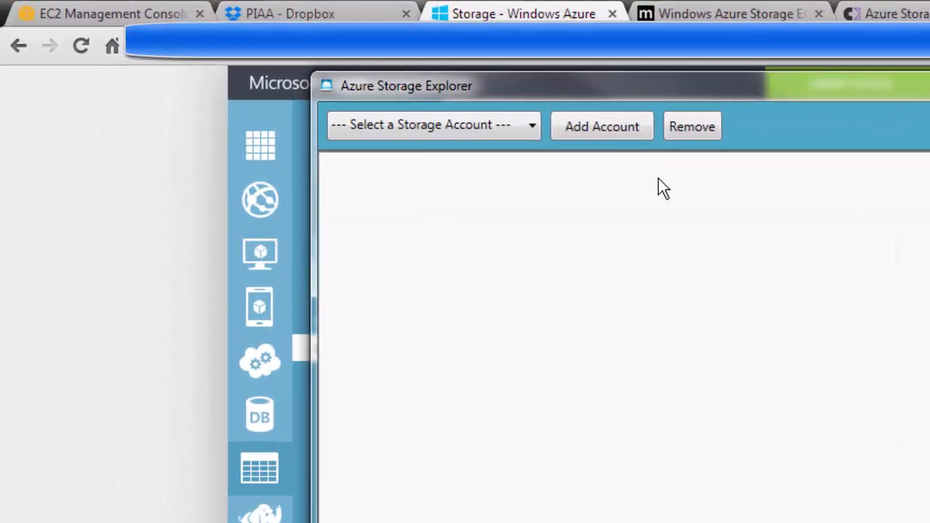
# Fill the Add Account form with name theblob50 and its primary access key from Notepad
pyautogui.click(602, 125)
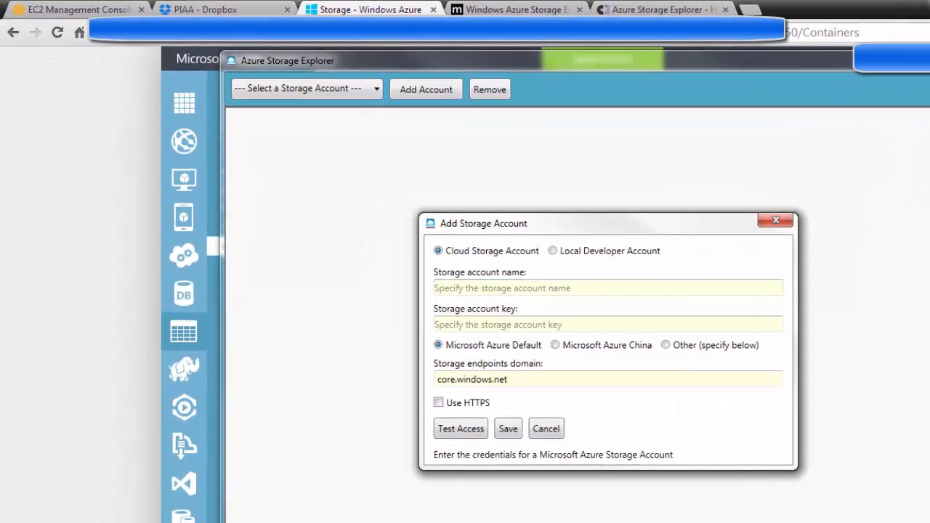
pyautogui.click(607, 288)
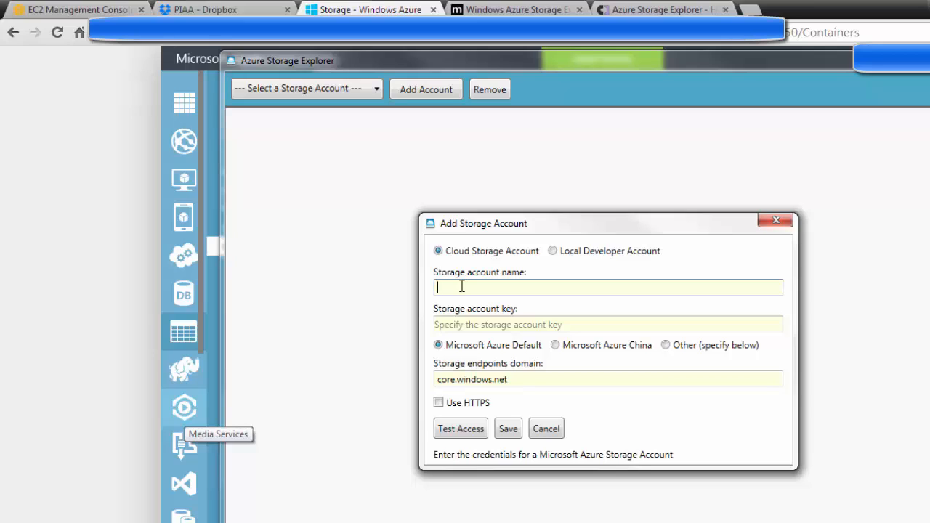
pyautogui.write('theblob50.blob.core.windows.net/')
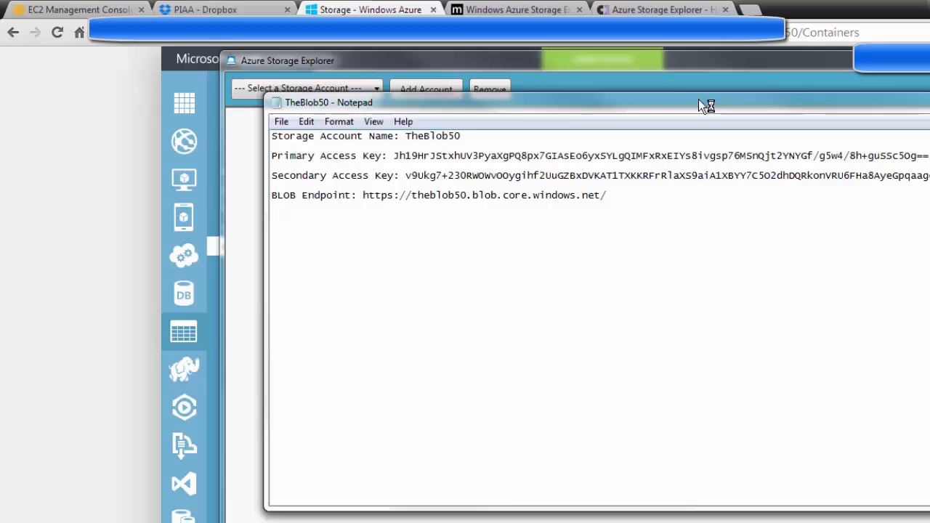
pyautogui.click(425, 89)
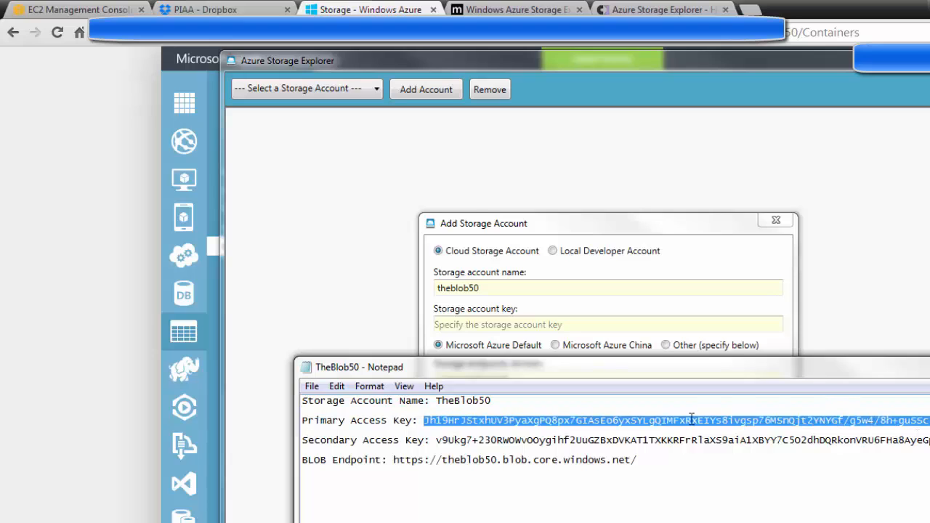
pyautogui.moveTo(889, 407)
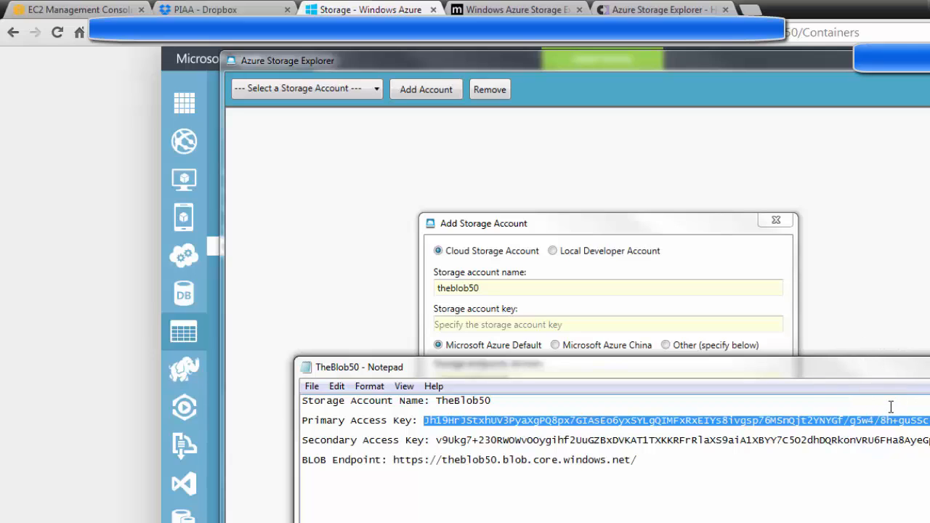
pyautogui.click(607, 324)
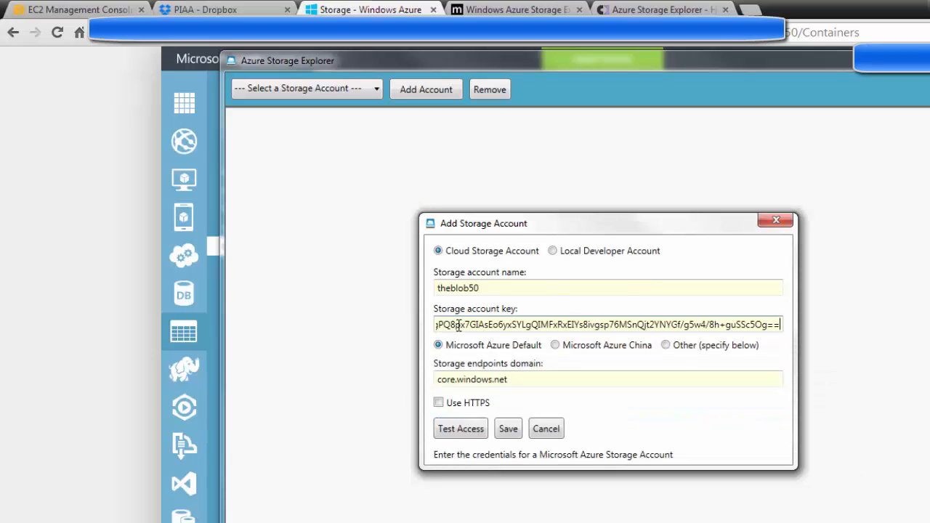
pyautogui.moveTo(473, 372)
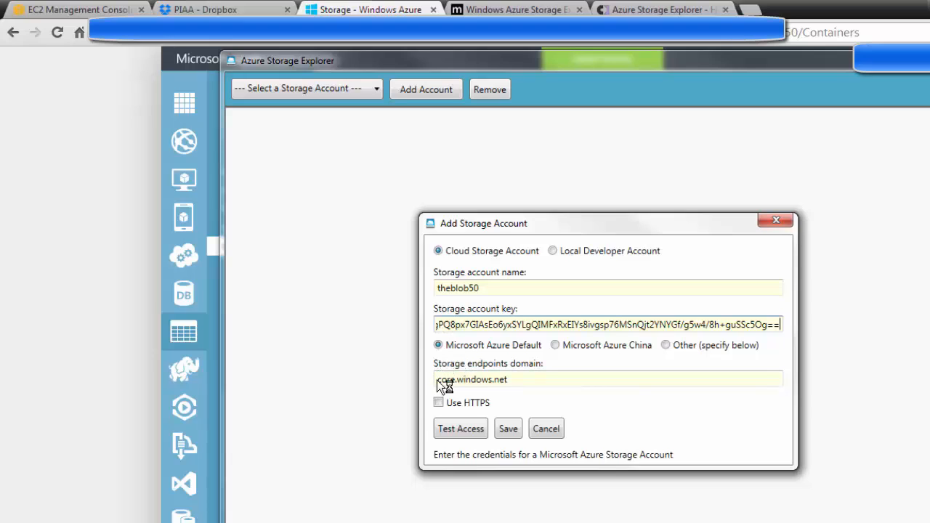
pyautogui.click(608, 379)
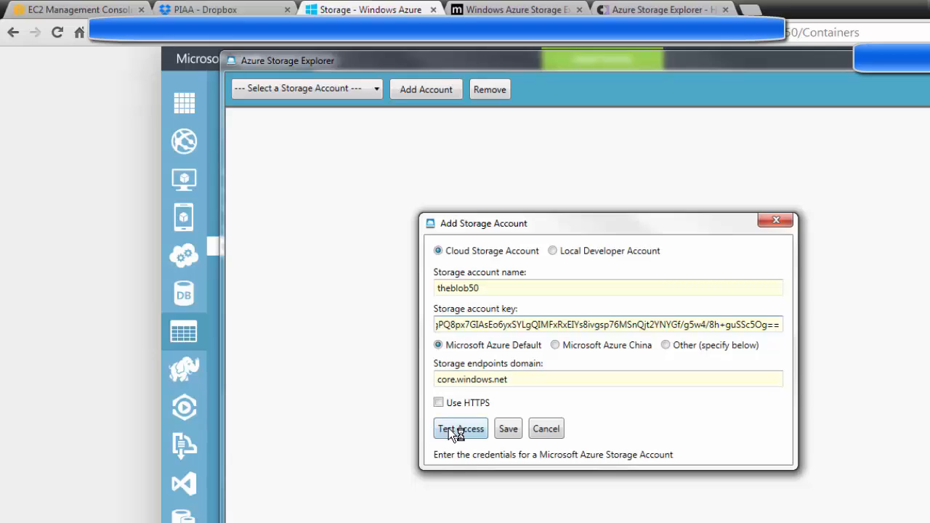
pyautogui.moveTo(462, 430)
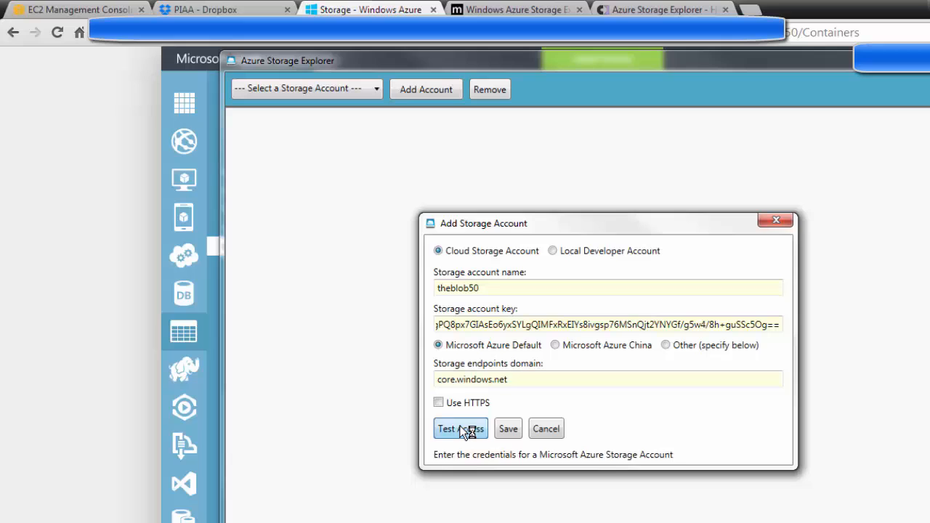
# Test that the credentials give access and save the new storage account
pyautogui.click(461, 427)
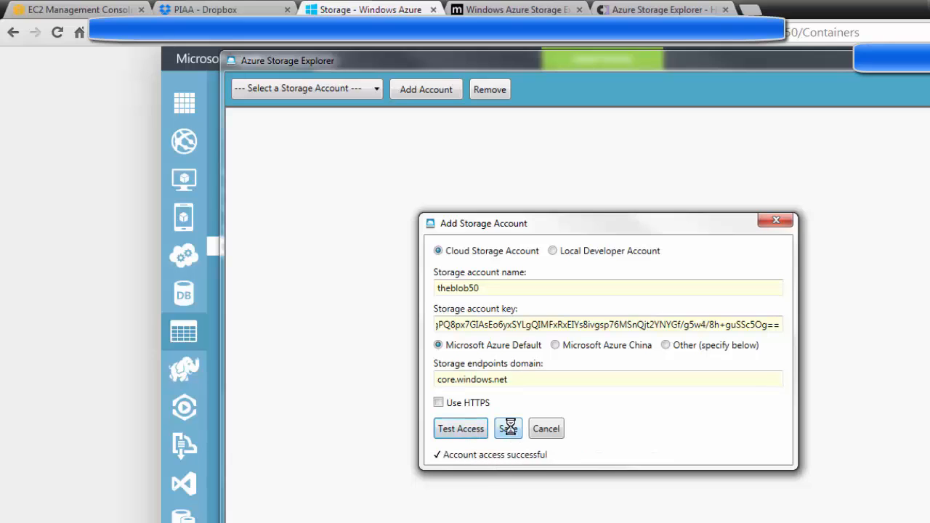
pyautogui.click(508, 427)
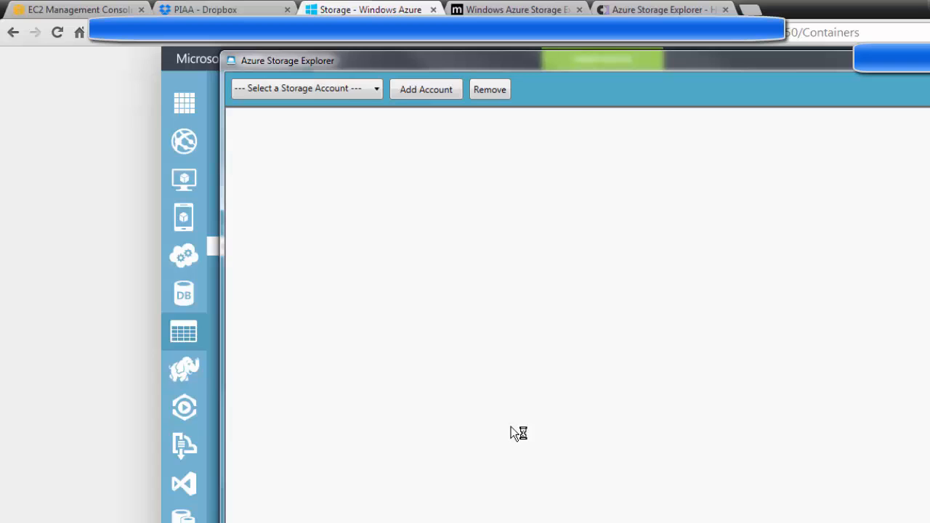
# Select theblob50 from the accounts list and open its empty piaacontainer ready for upload
pyautogui.click(376, 89)
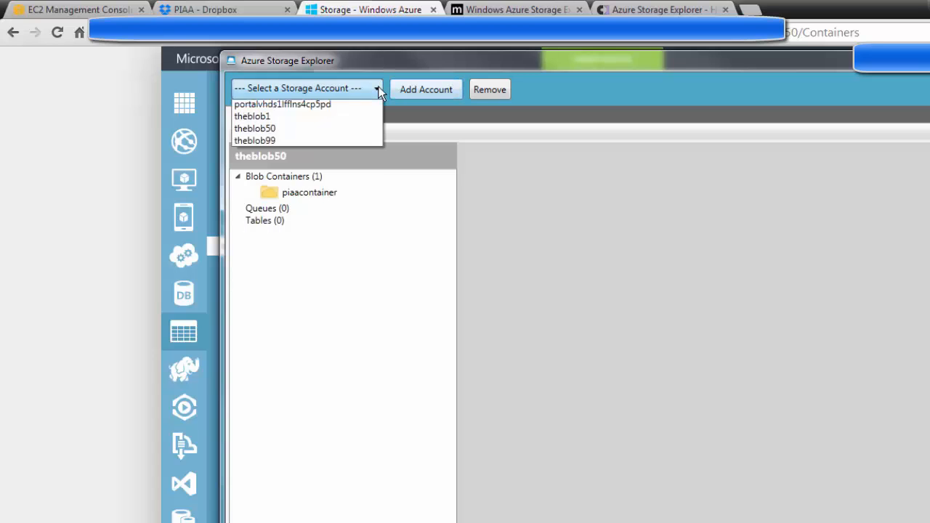
pyautogui.click(376, 89)
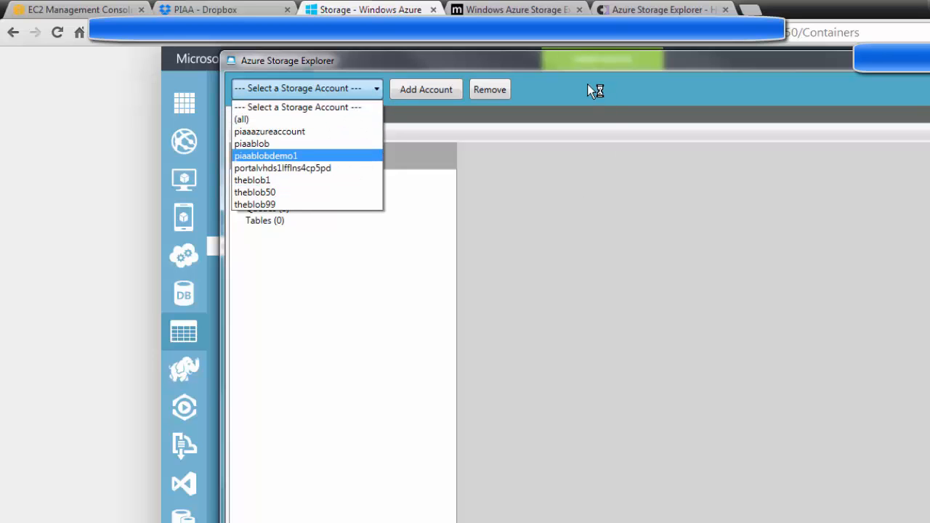
pyautogui.click(255, 192)
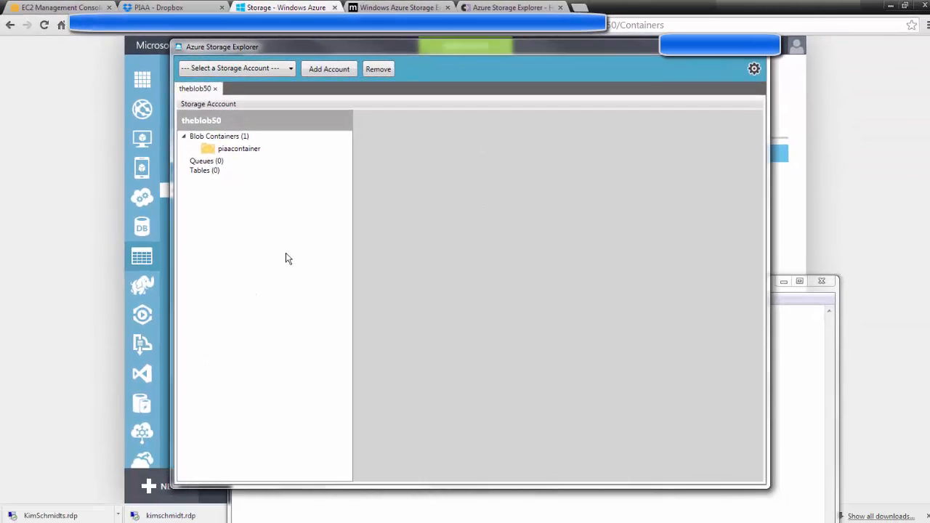
pyautogui.moveTo(244, 152)
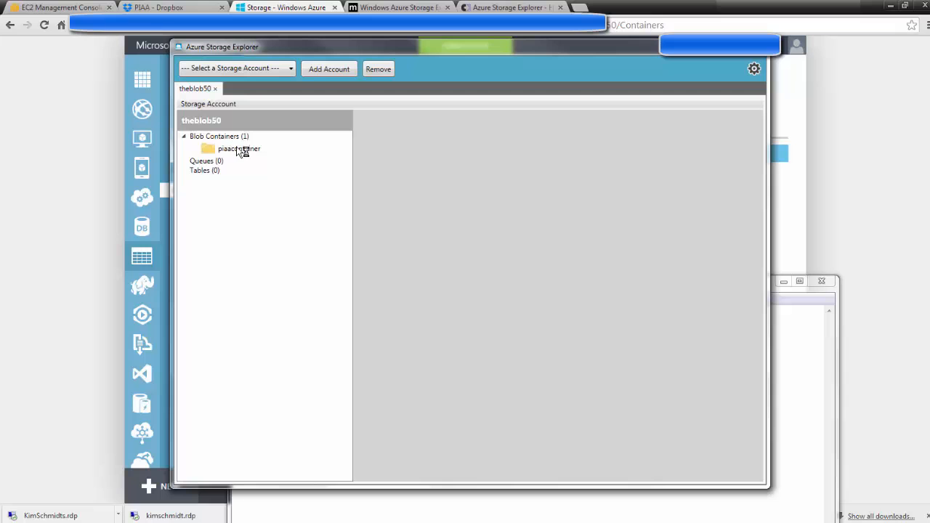
pyautogui.click(239, 148)
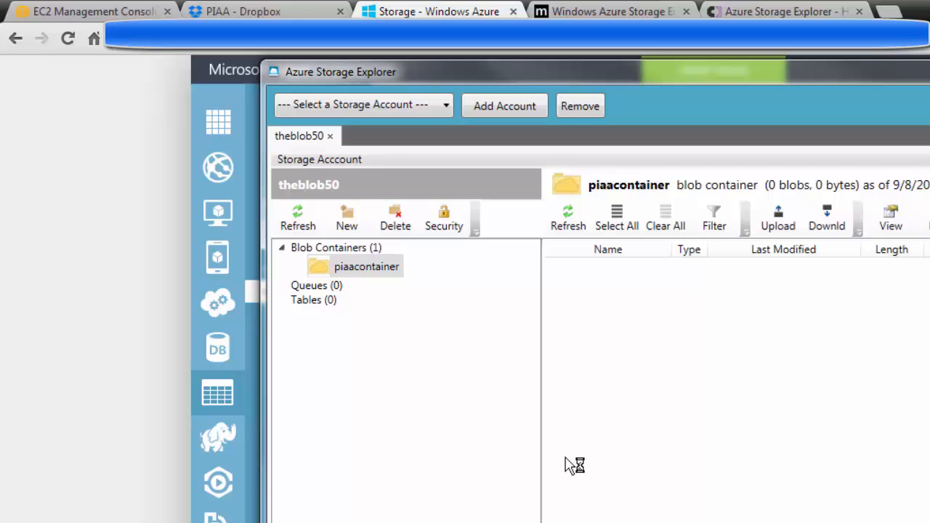
pyautogui.moveTo(680, 172)
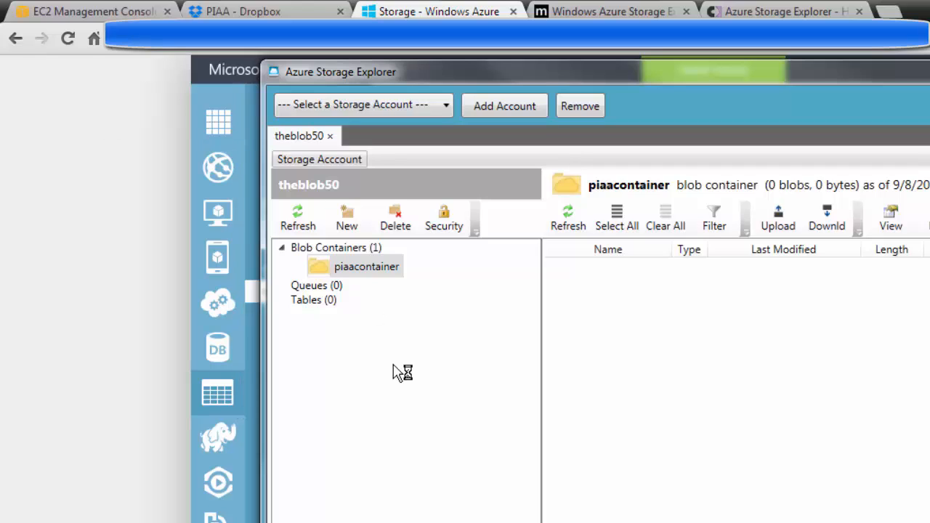
pyautogui.moveTo(814, 386)
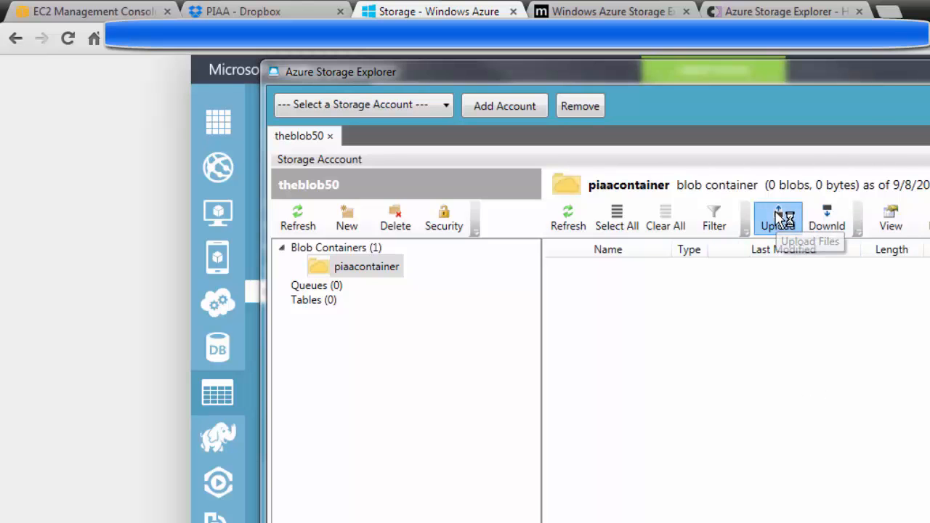
pyautogui.click(777, 218)
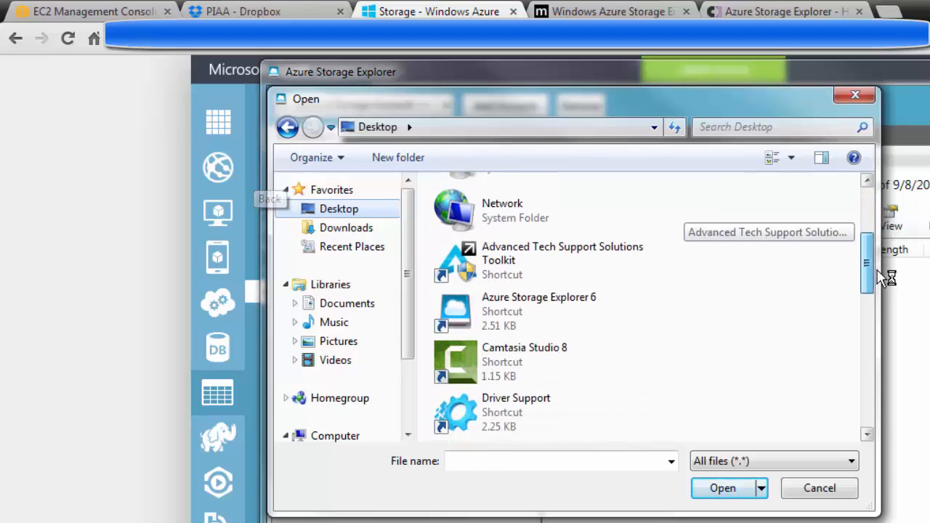
# Pick the CloudsReflectedOfficeWindows-Message PNG from the Desktop and upload it as a blob
pyautogui.scroll(-3)
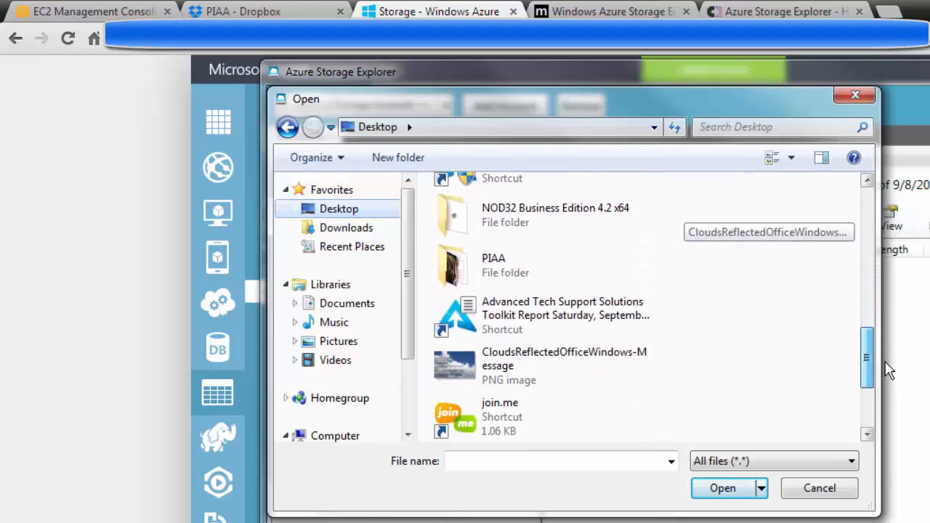
pyautogui.click(819, 488)
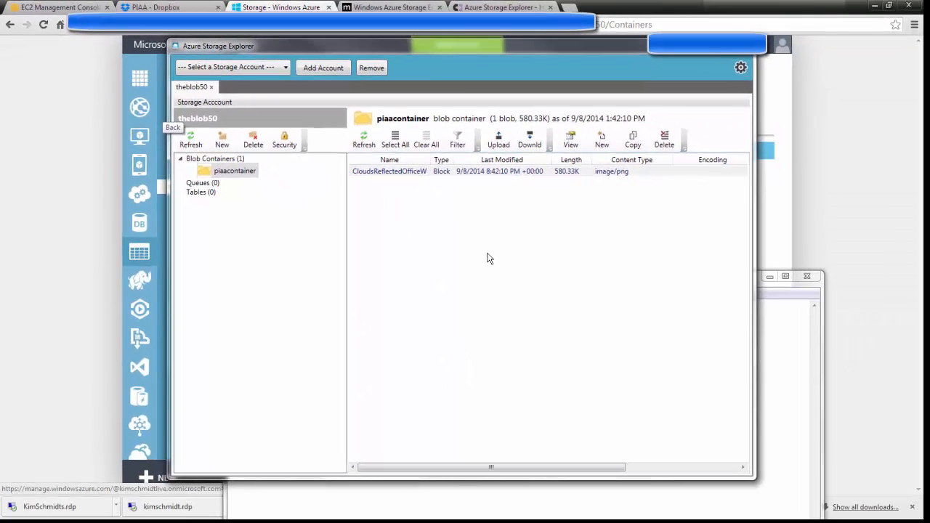
pyautogui.moveTo(477, 49)
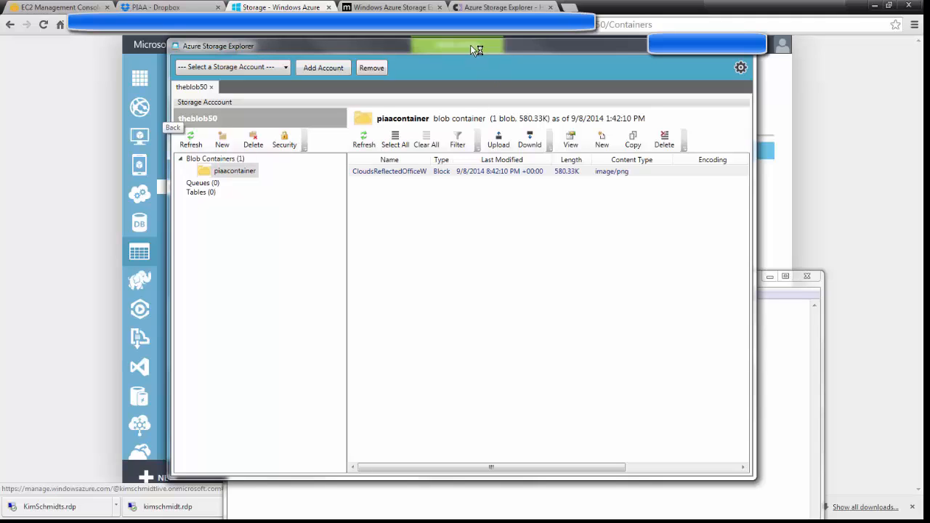
pyautogui.moveTo(579, 58)
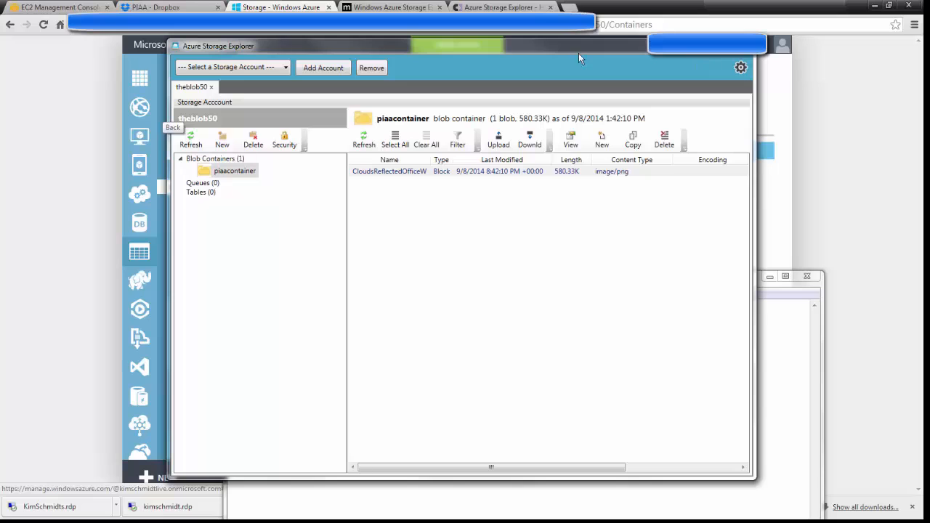
pyautogui.moveTo(580, 58)
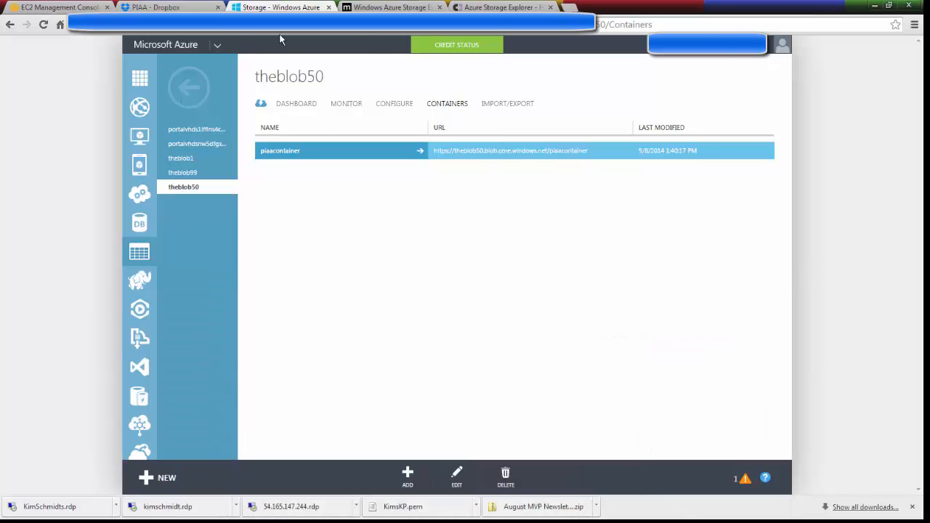
pyautogui.moveTo(317, 152)
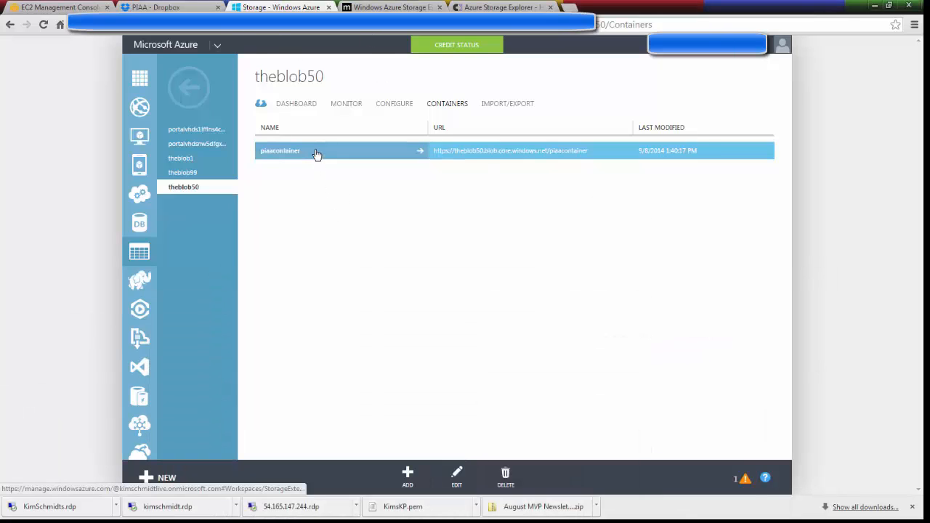
# Open piaacontainer in the portal to list CloudsReflectedOfficeWindows-Message.png with its URL
pyautogui.click(279, 149)
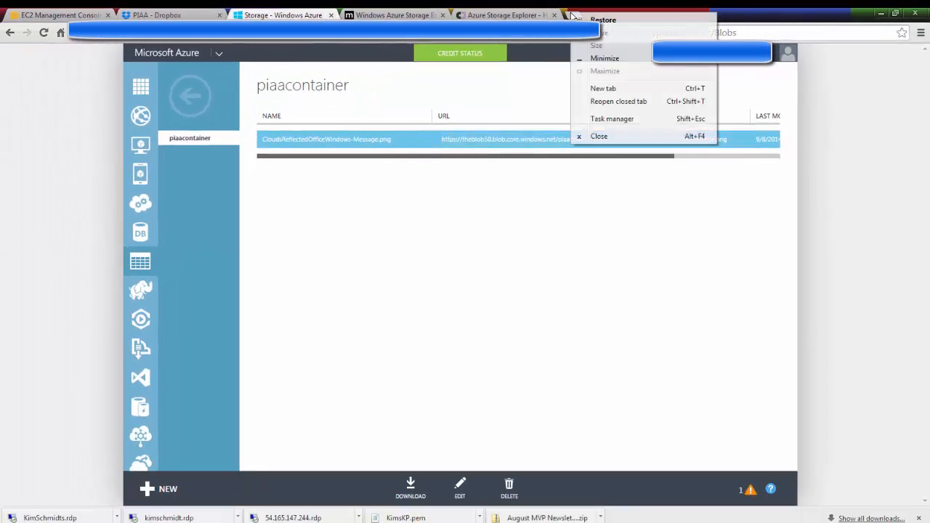
# In a new Chrome tab, paste and go to the copied blob URL of the PNG
pyautogui.click(603, 89)
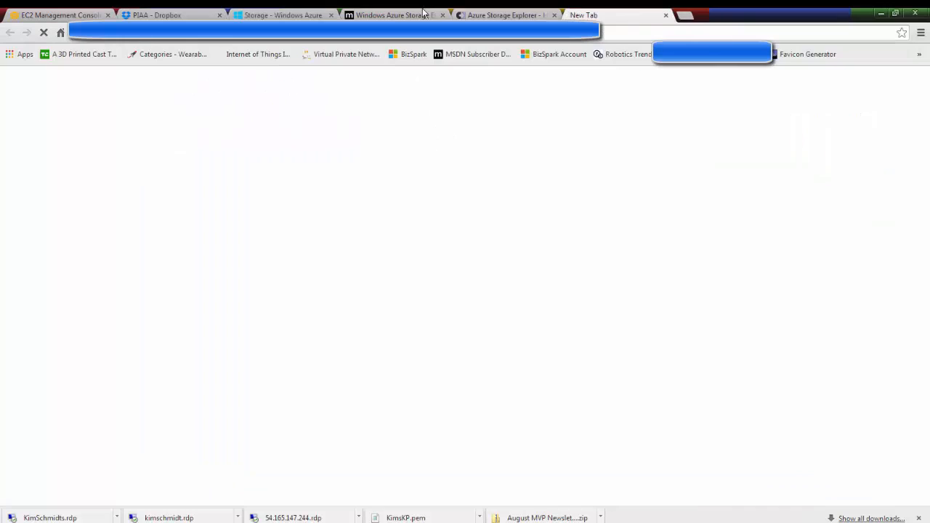
pyautogui.rightClick(80, 32)
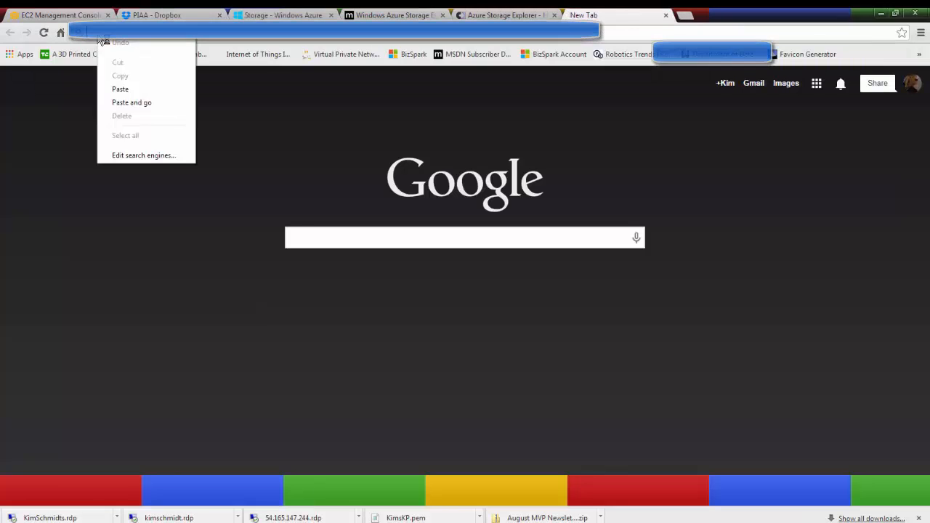
pyautogui.click(130, 102)
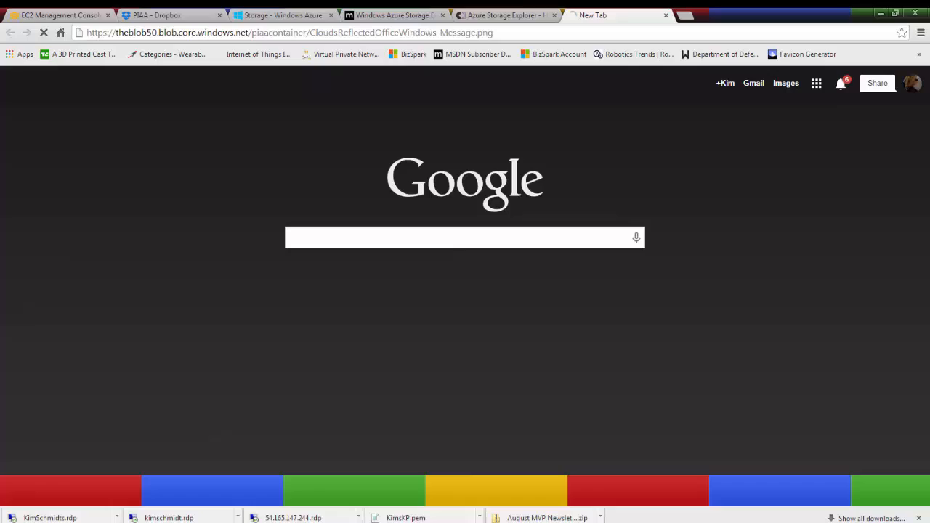